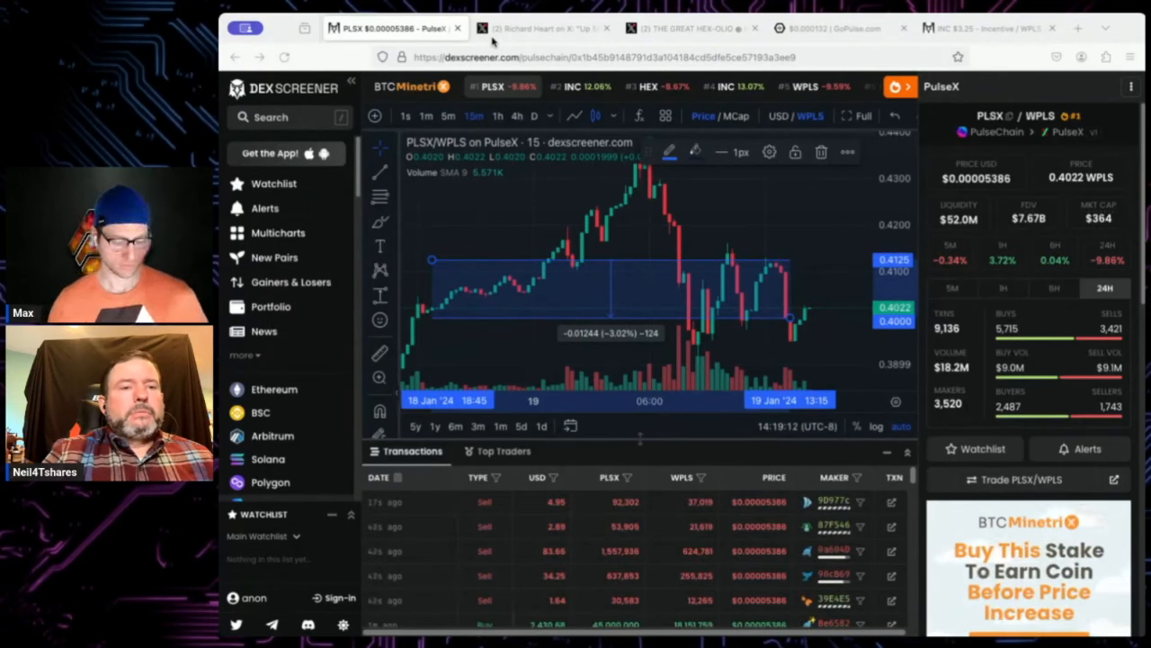
{"action": "mouse_move", "coordinate": [490, 40]}
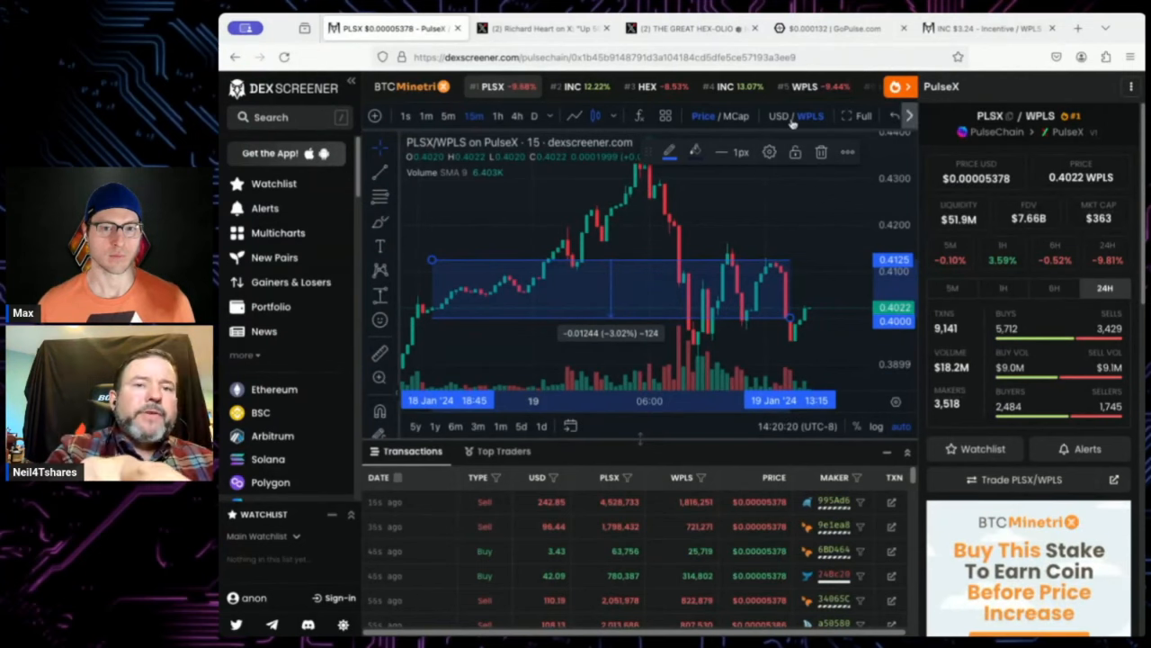
{"action": "mouse_move", "coordinate": [799, 131]}
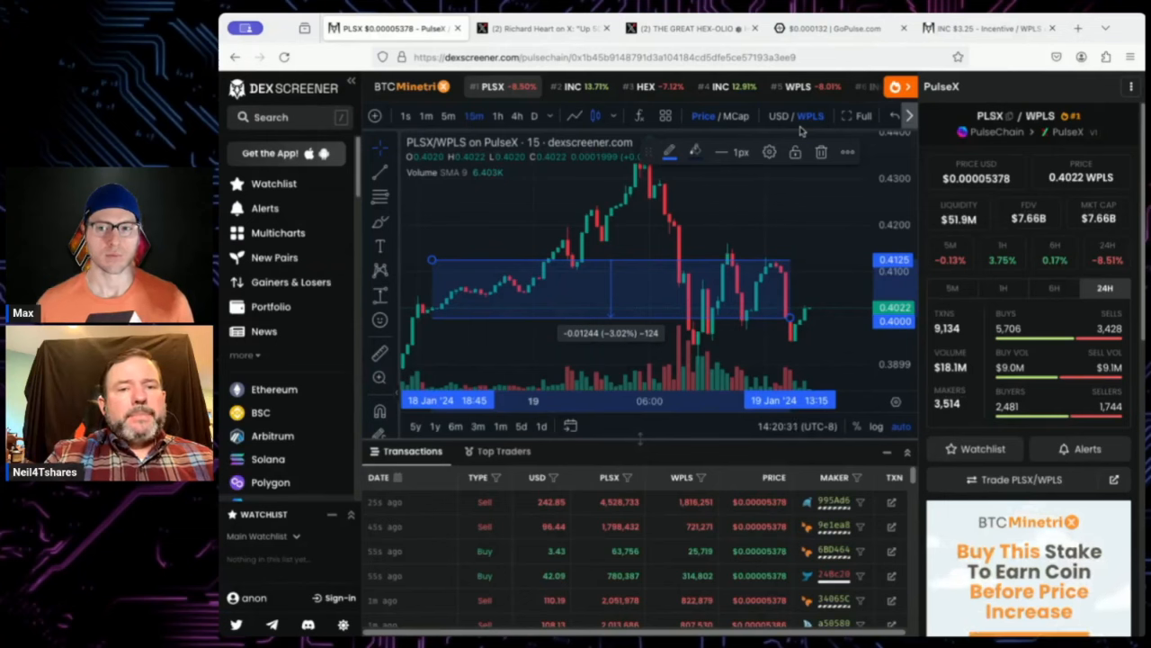
{"action": "mouse_move", "coordinate": [607, 271]}
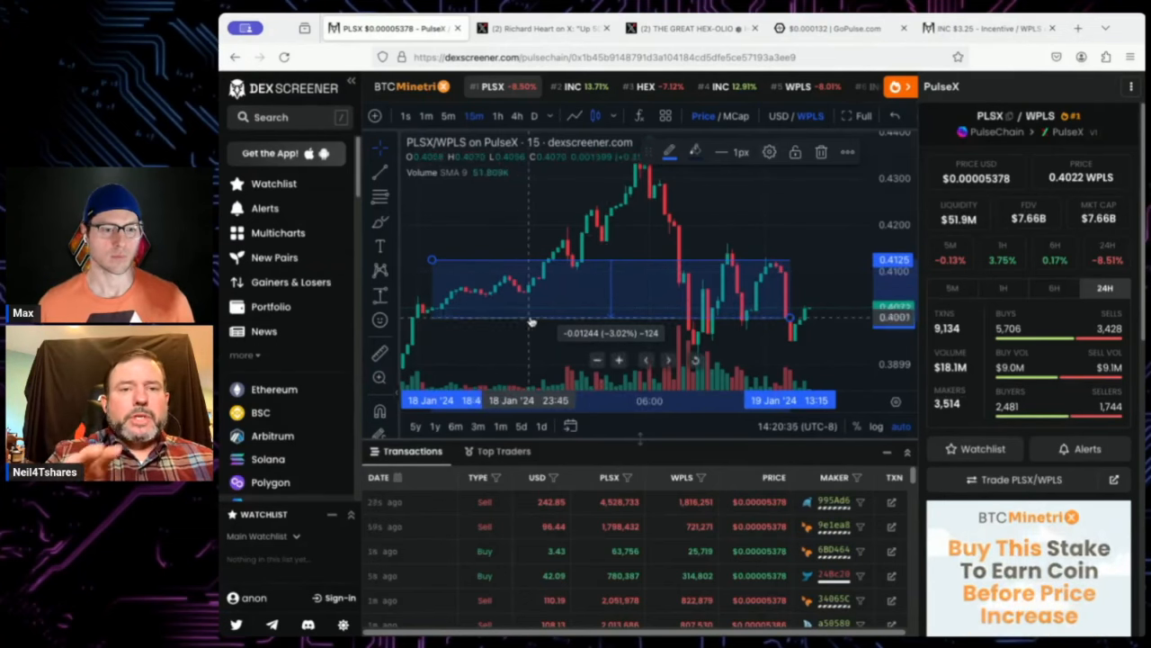
{"action": "mouse_move", "coordinate": [572, 315]}
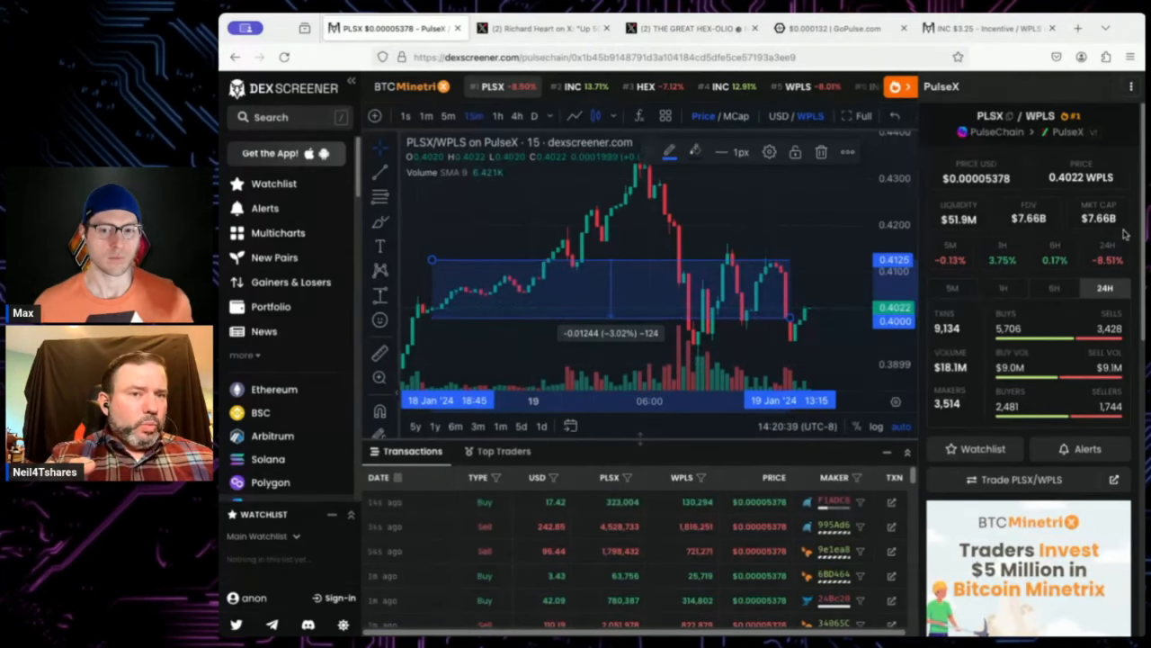
{"action": "mouse_move", "coordinate": [786, 320]}
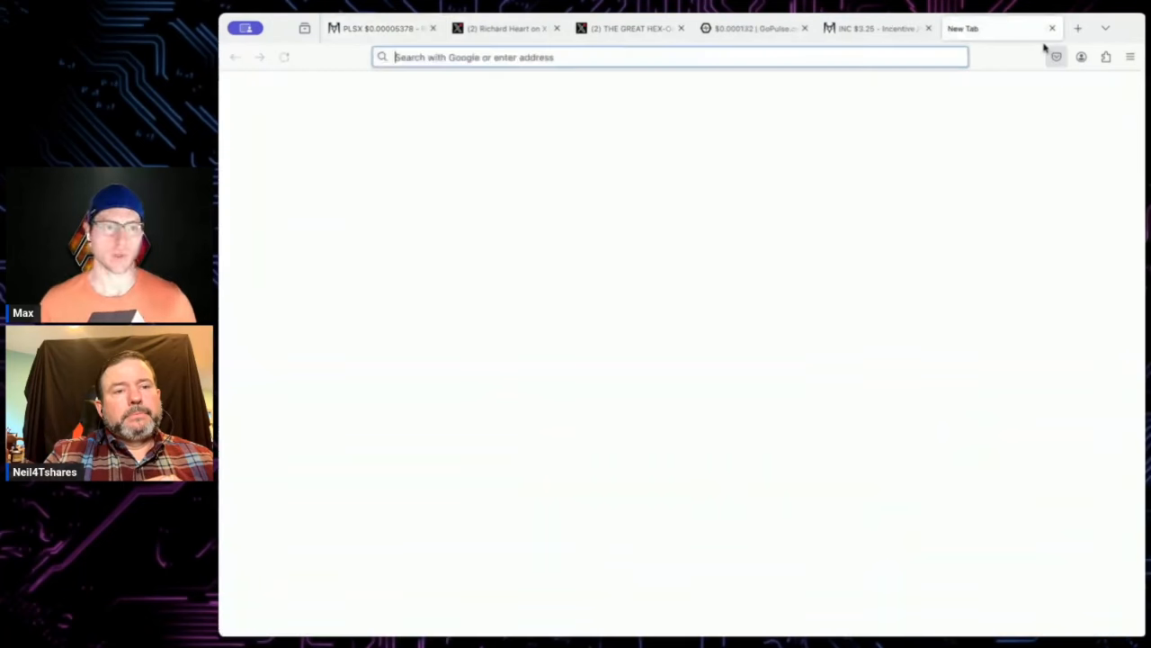
- Load omnis.tetra.run in the new tab and show its Limit Order form
{"action": "type", "text": "omnis.tetra.run/"}
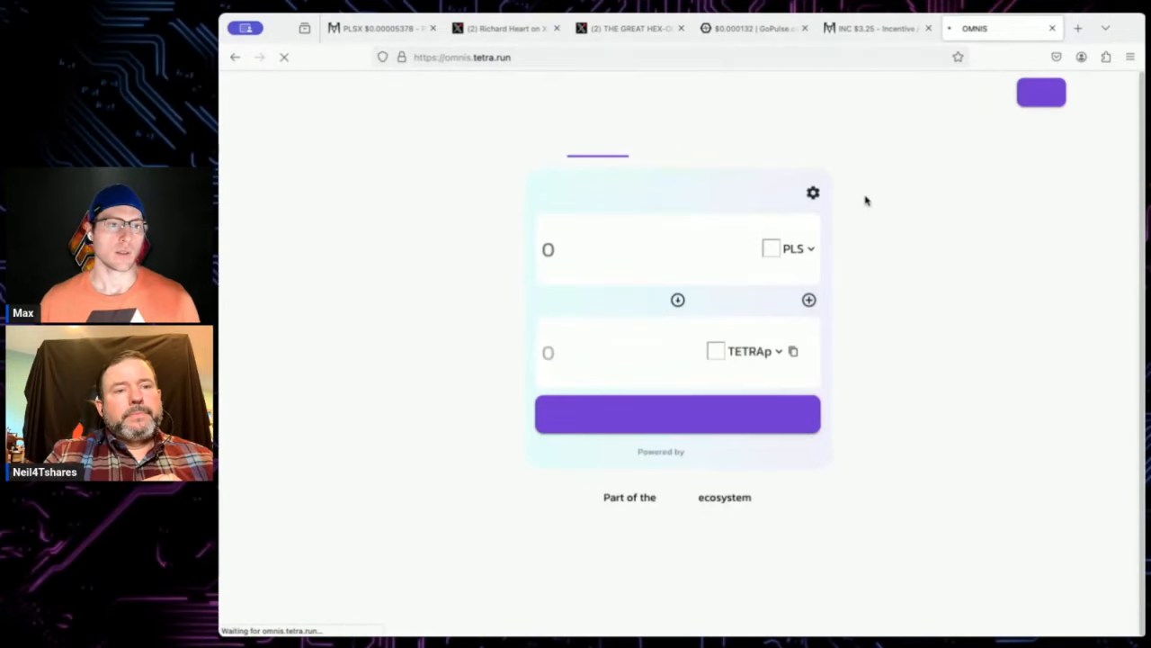
{"action": "left_click", "coordinate": [462, 57]}
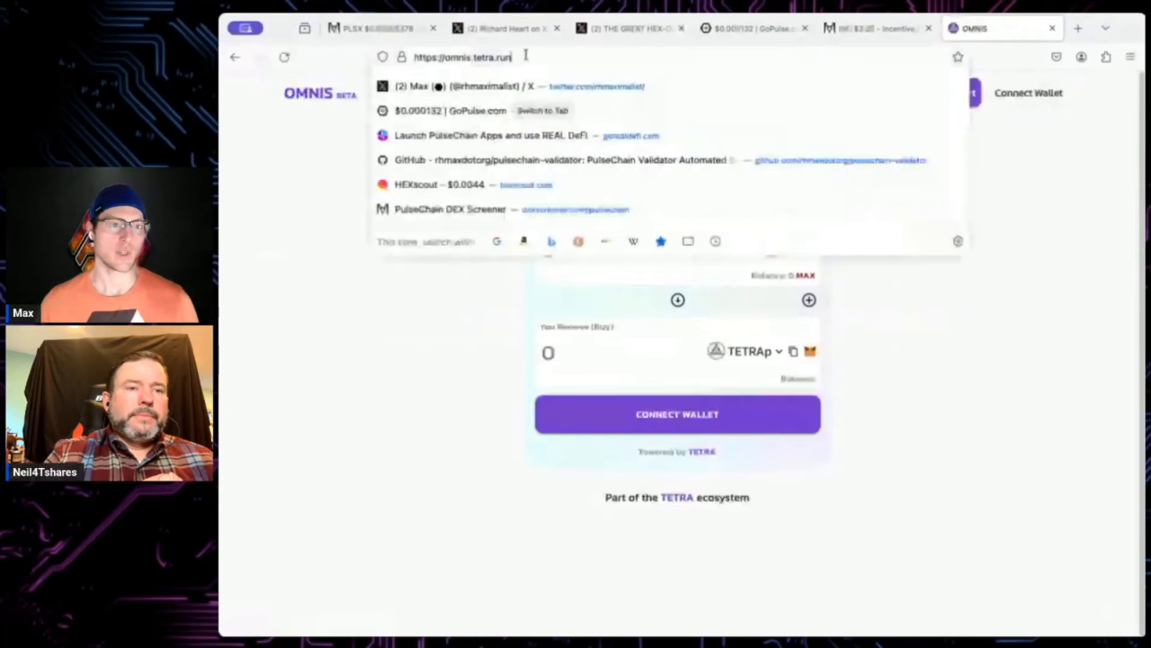
{"action": "left_click", "coordinate": [673, 142]}
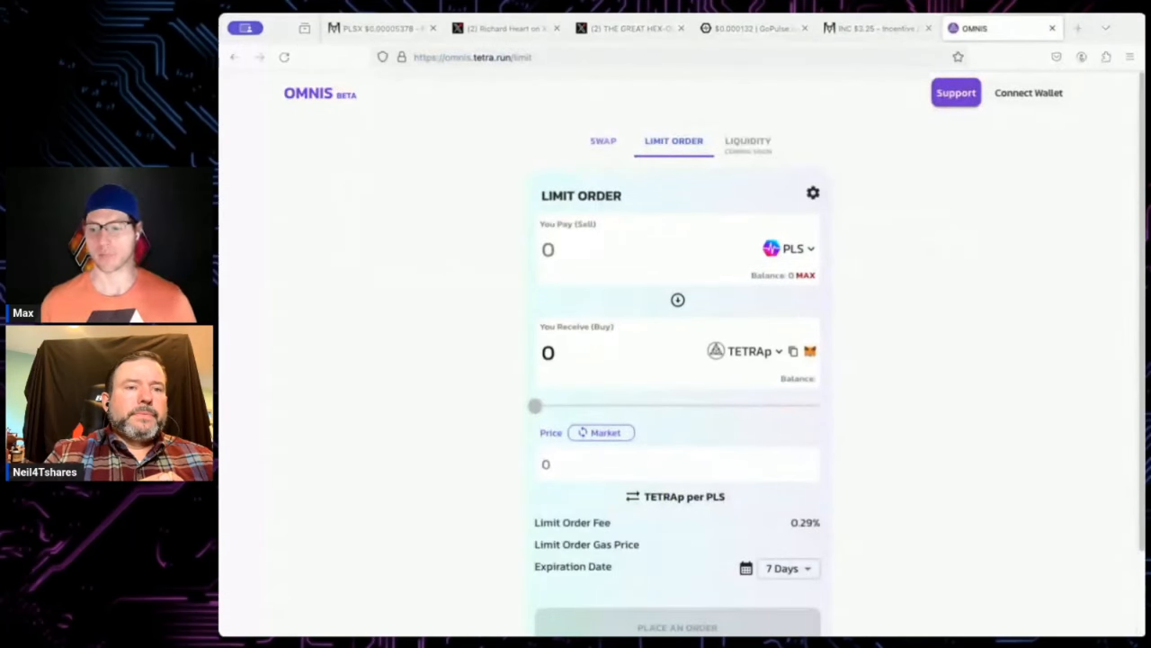
{"action": "mouse_move", "coordinate": [460, 346]}
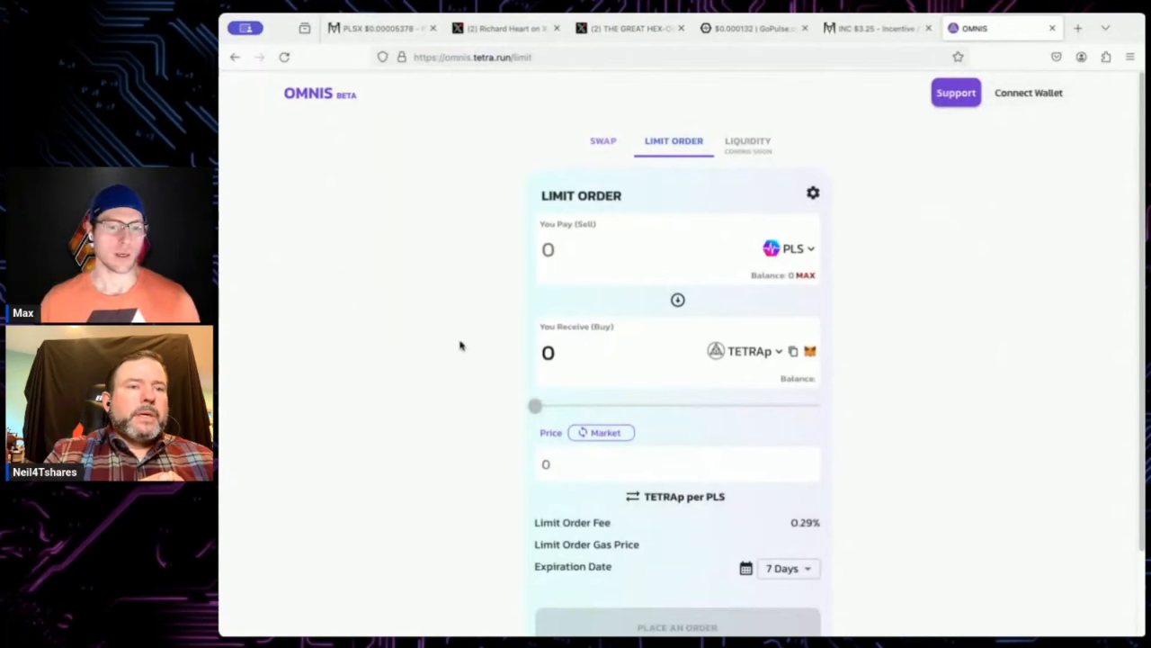
{"action": "mouse_move", "coordinate": [817, 261]}
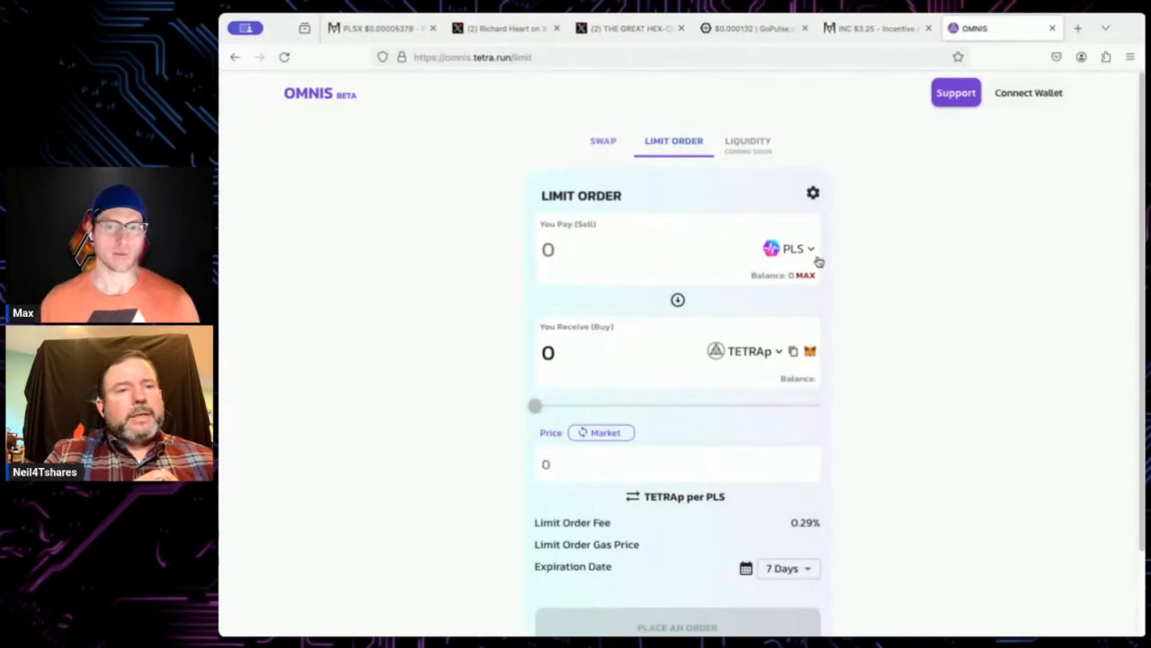
{"action": "mouse_move", "coordinate": [1044, 567]}
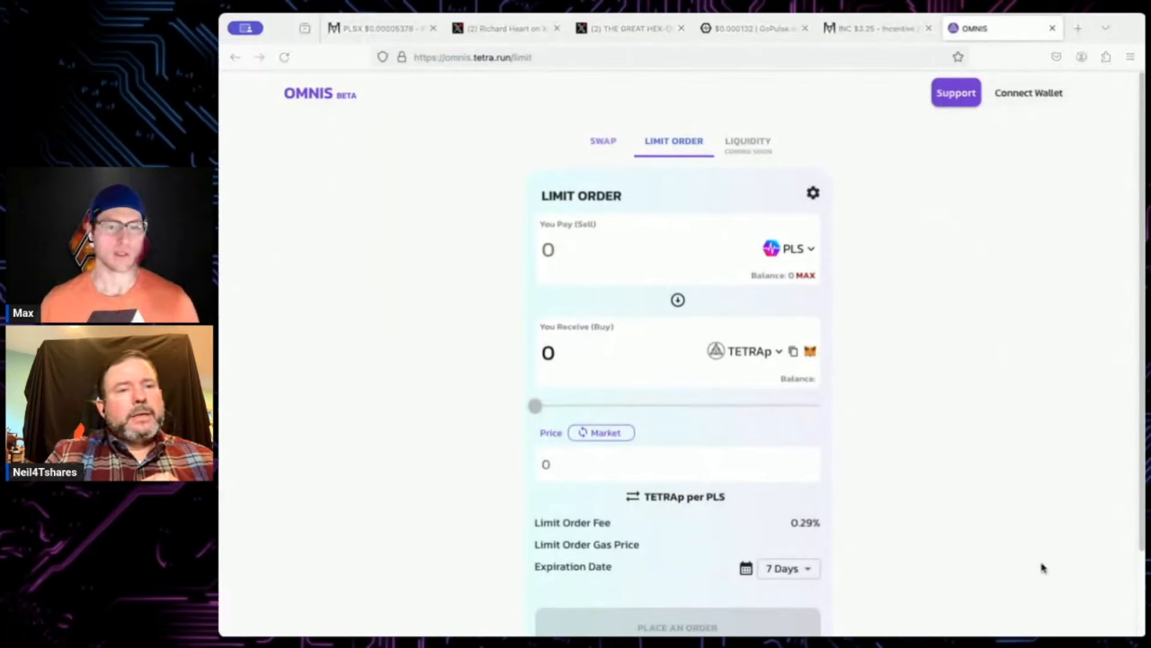
{"action": "mouse_move", "coordinate": [1064, 566]}
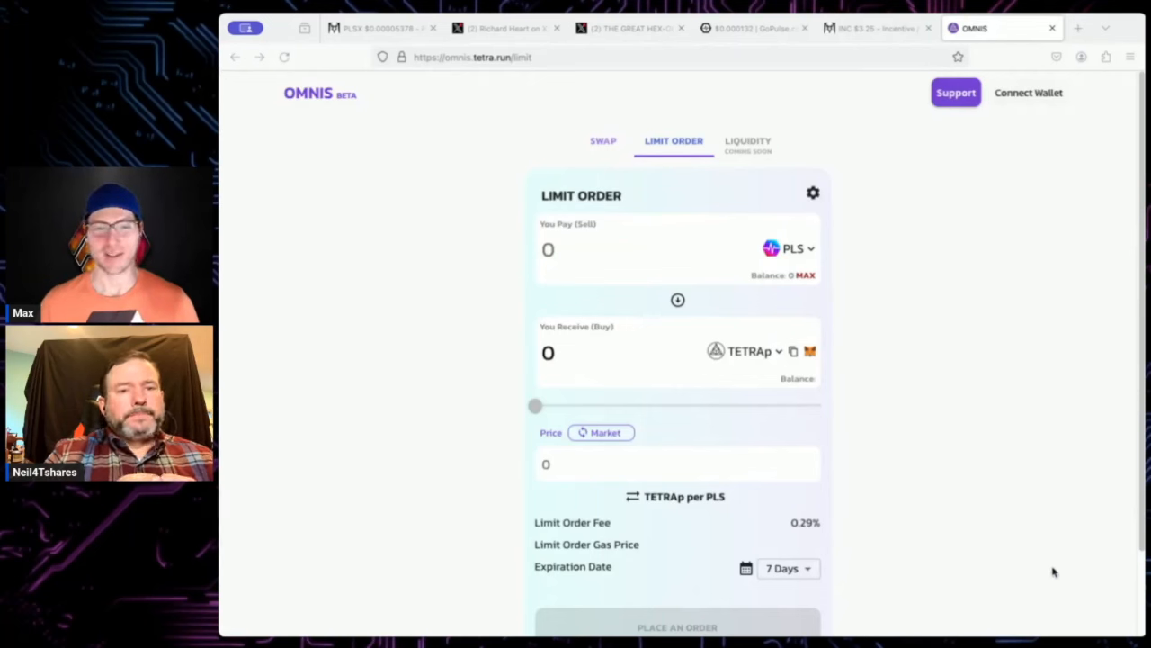
{"action": "mouse_move", "coordinate": [721, 160]}
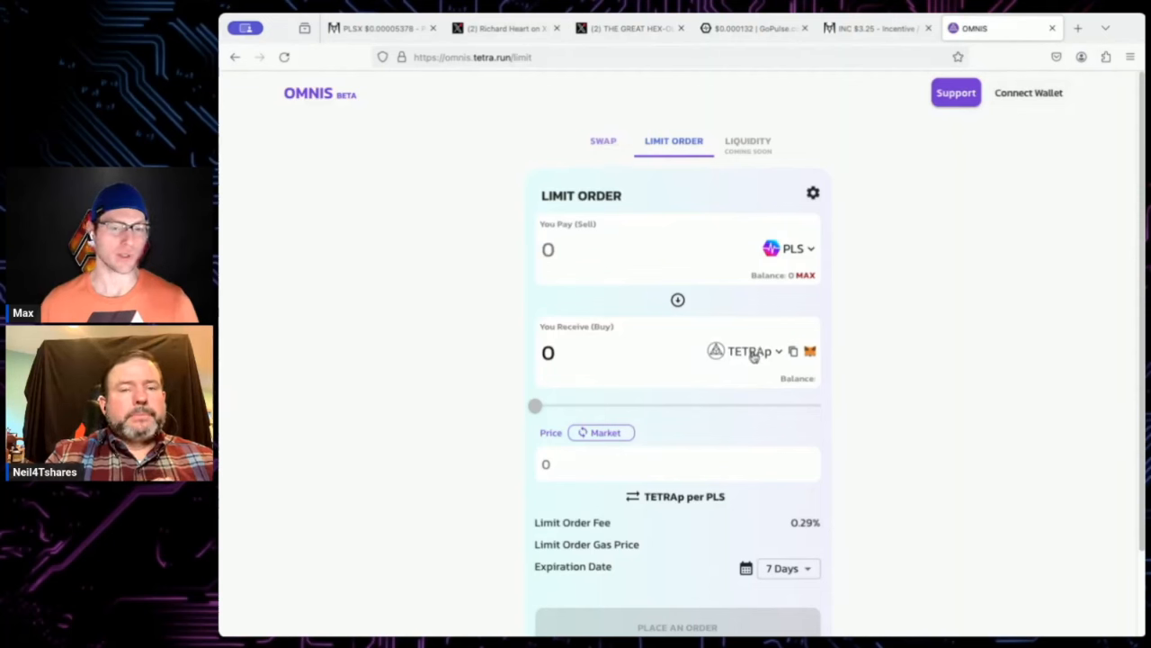
- Change the token received from TETRAp to PLSX
{"action": "left_click", "coordinate": [749, 350]}
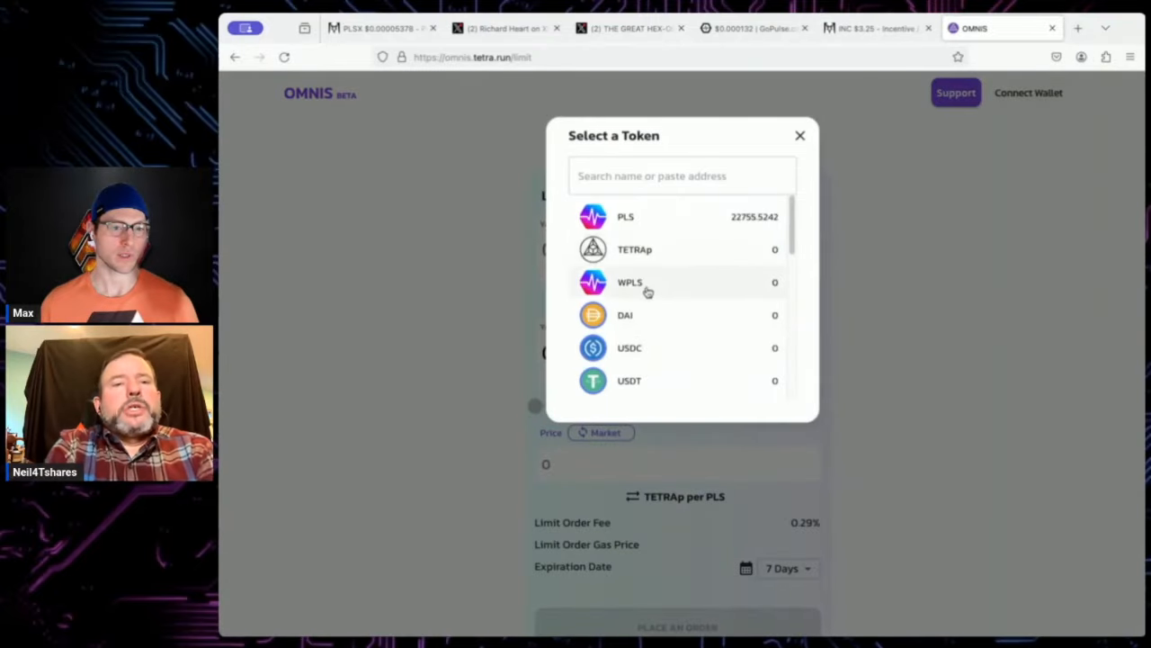
{"action": "scroll", "scroll_direction": "down", "scroll_amount": 3}
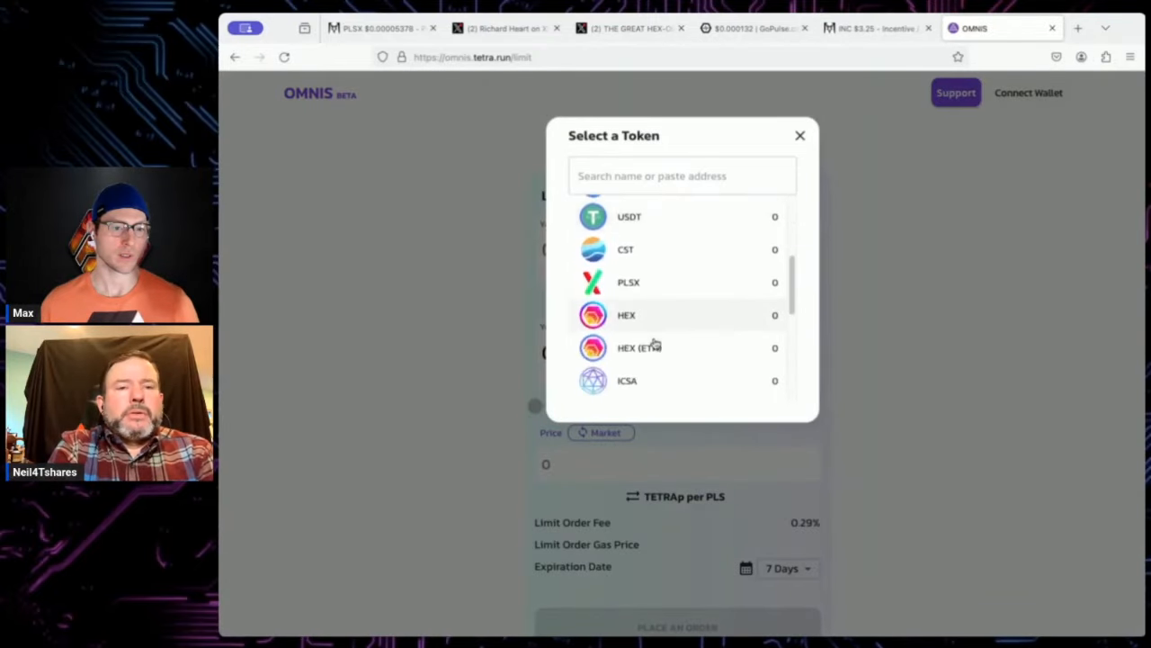
{"action": "left_click", "coordinate": [628, 281]}
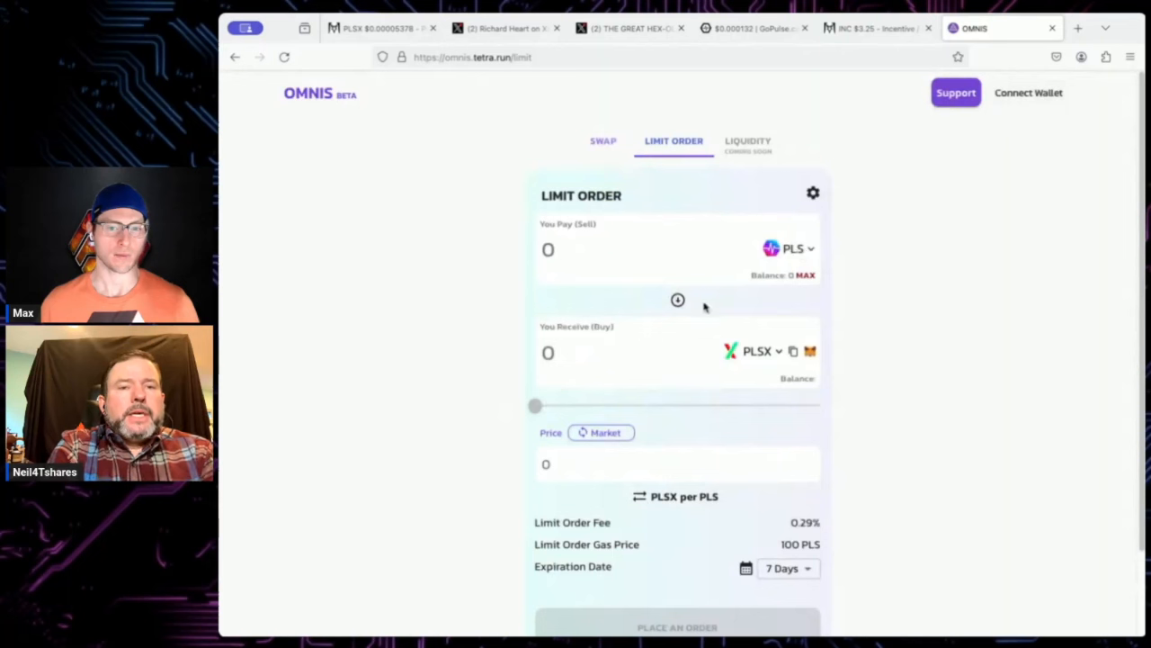
{"action": "mouse_move", "coordinate": [882, 320]}
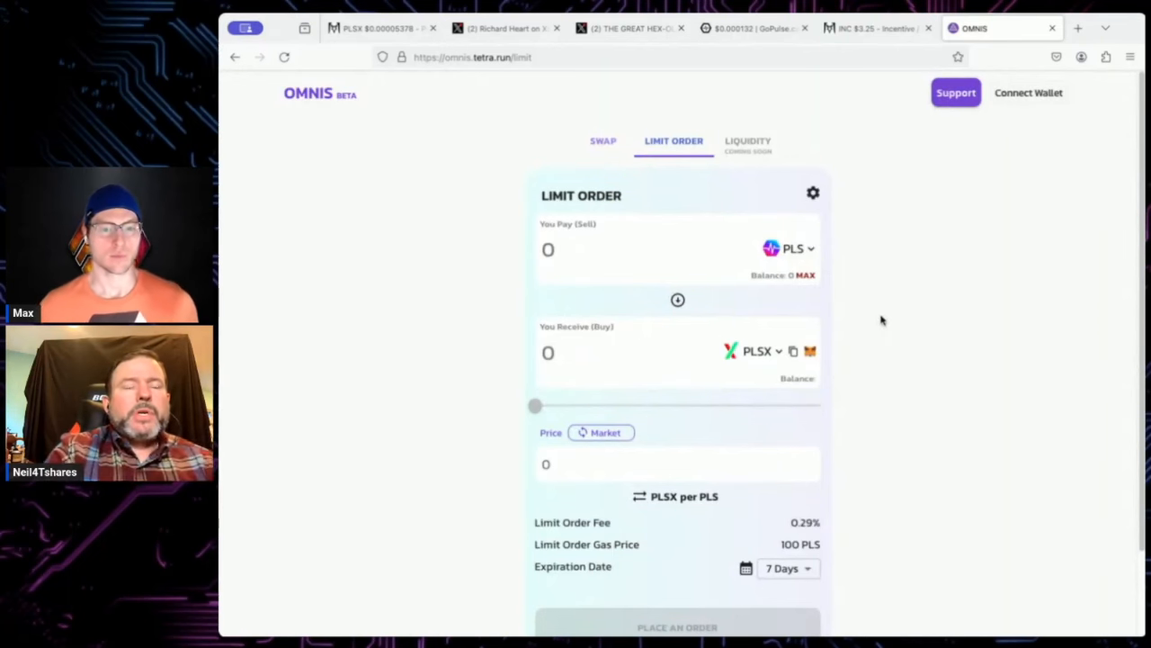
- Enter 555,555 PLS to pay and flip the limit price to PLS per PLSX
{"action": "left_click", "coordinate": [630, 249]}
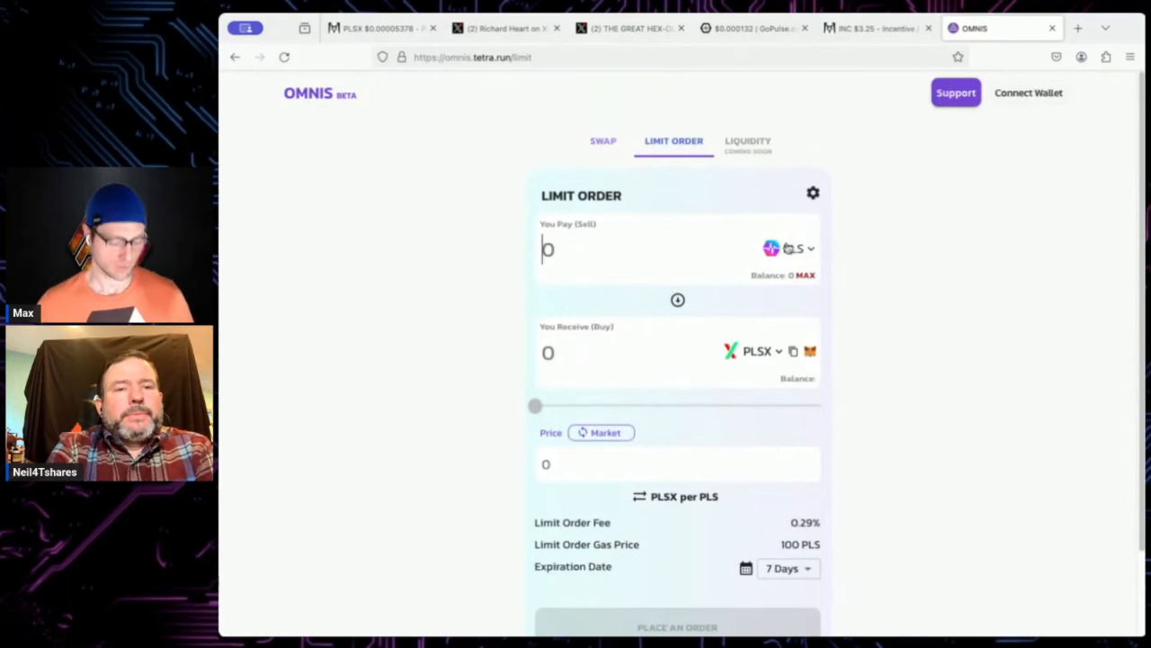
{"action": "type", "text": "55555"}
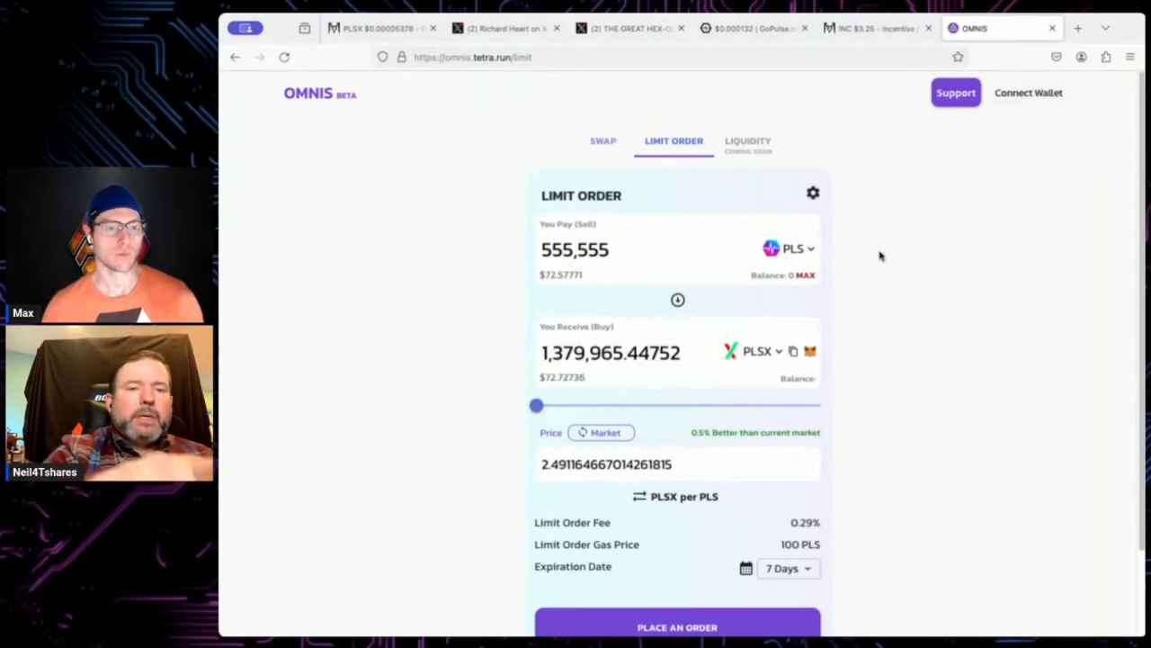
{"action": "scroll", "scroll_direction": "down", "scroll_amount": 3}
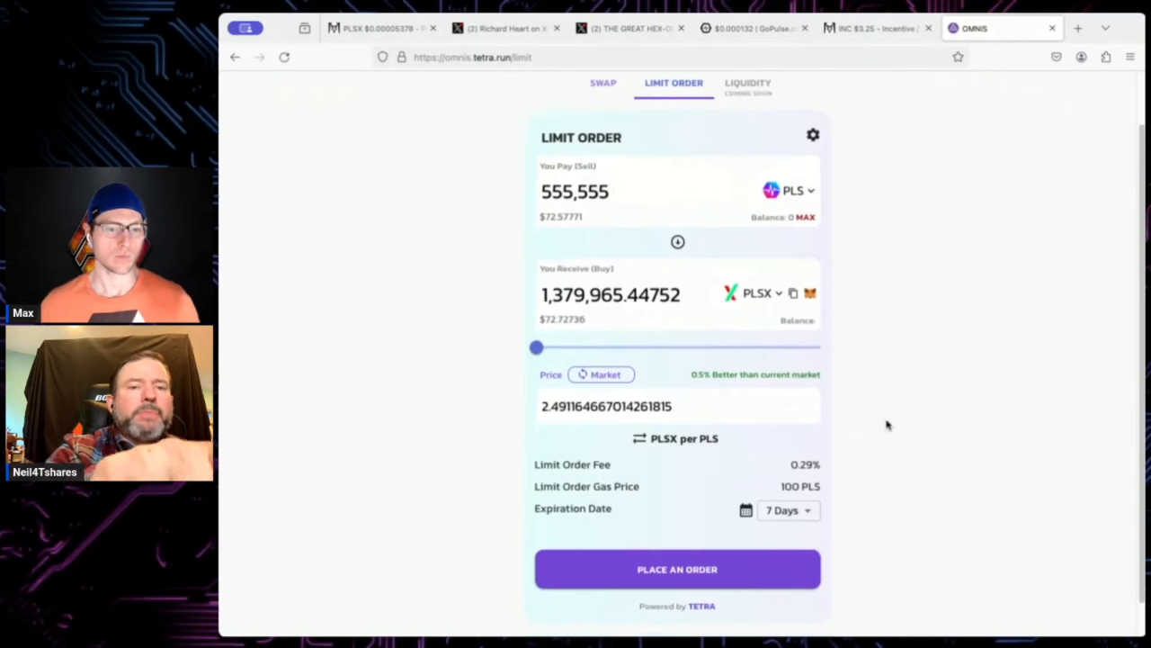
{"action": "left_click", "coordinate": [576, 191]}
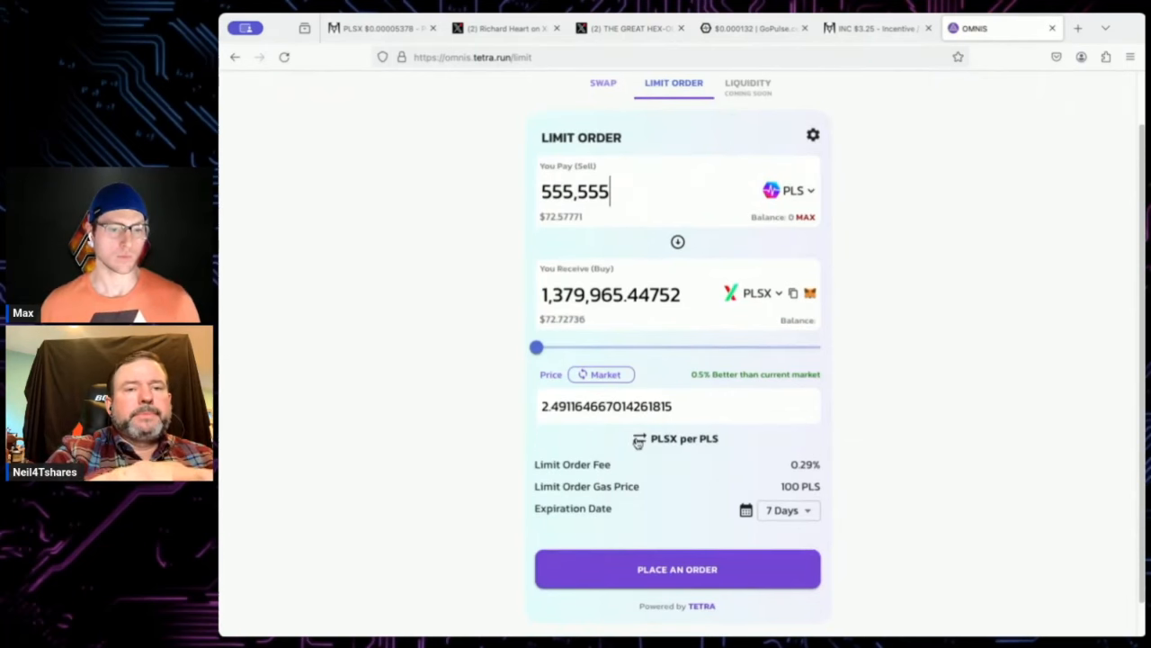
{"action": "left_click", "coordinate": [640, 438]}
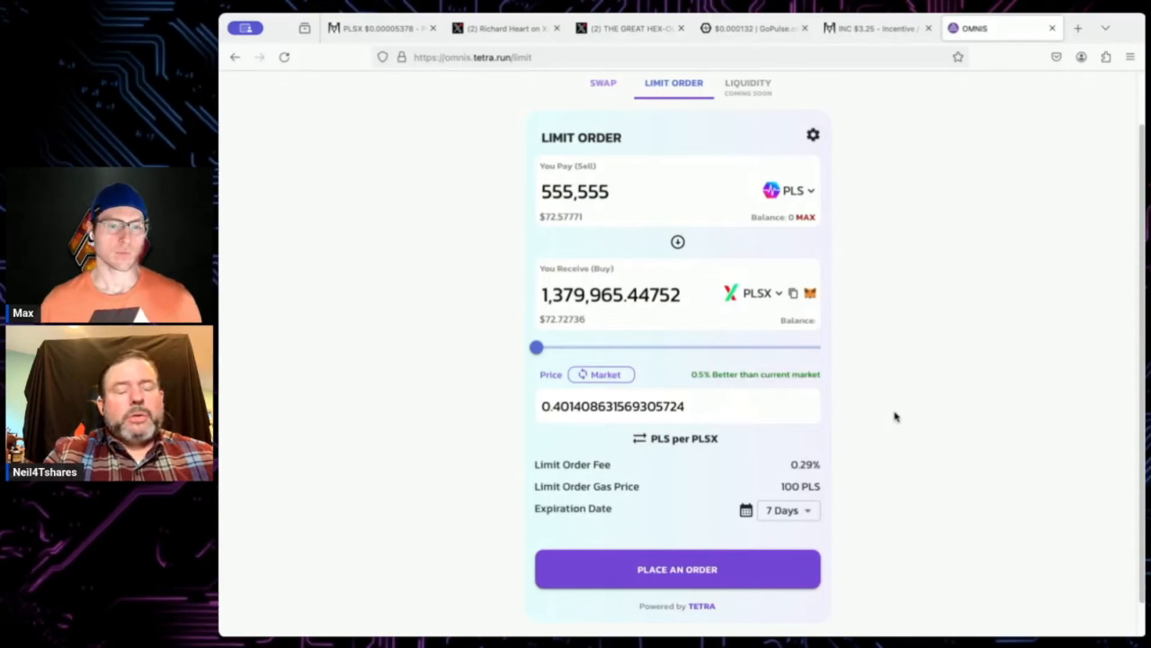
{"action": "mouse_move", "coordinate": [760, 433]}
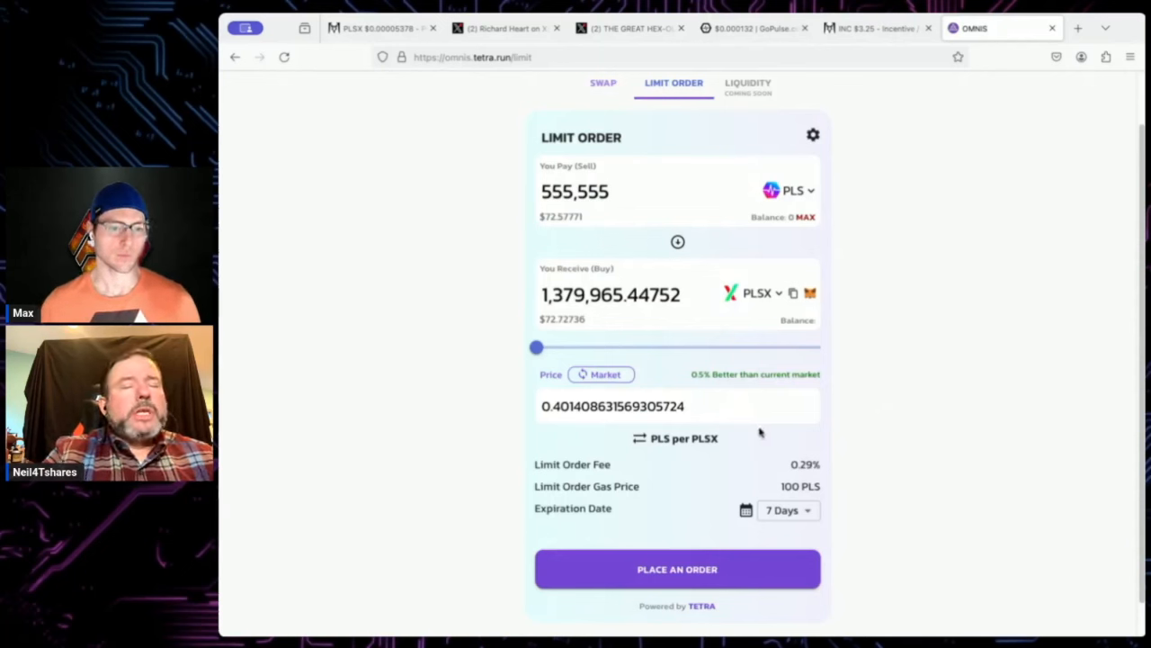
{"action": "left_click", "coordinate": [373, 27]}
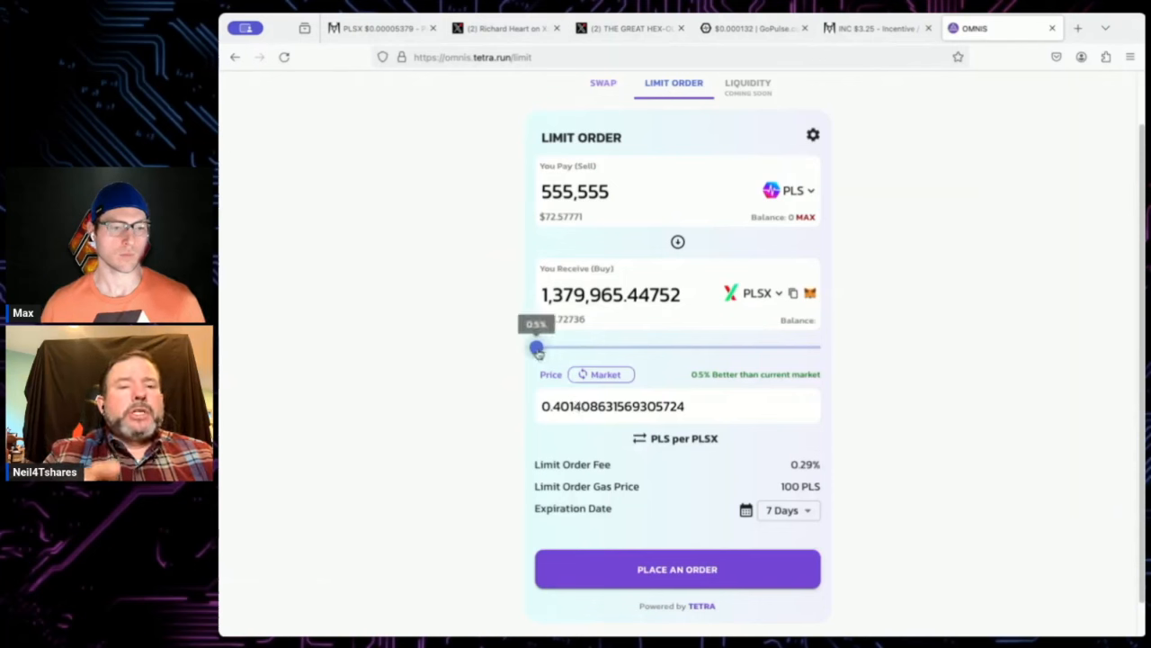
- Move the price slider to 3% better than market, receiving about 1,414,293 PLSX
{"action": "left_click_drag", "start_coordinate": [537, 347], "coordinate": [544, 347]}
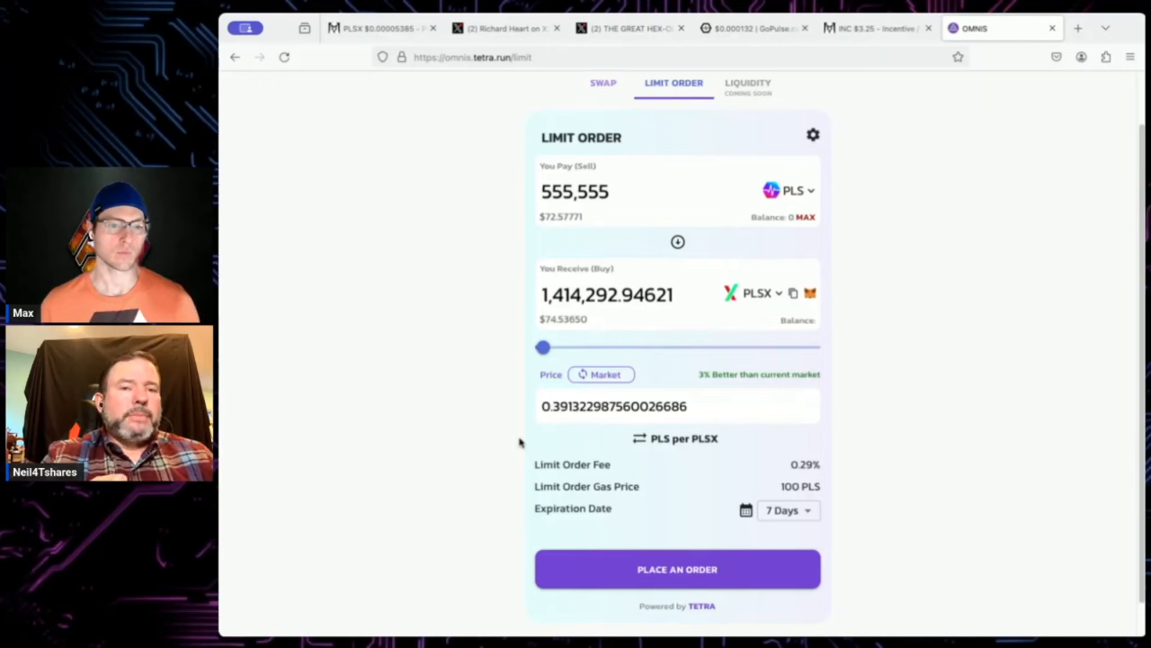
{"action": "mouse_move", "coordinate": [607, 387]}
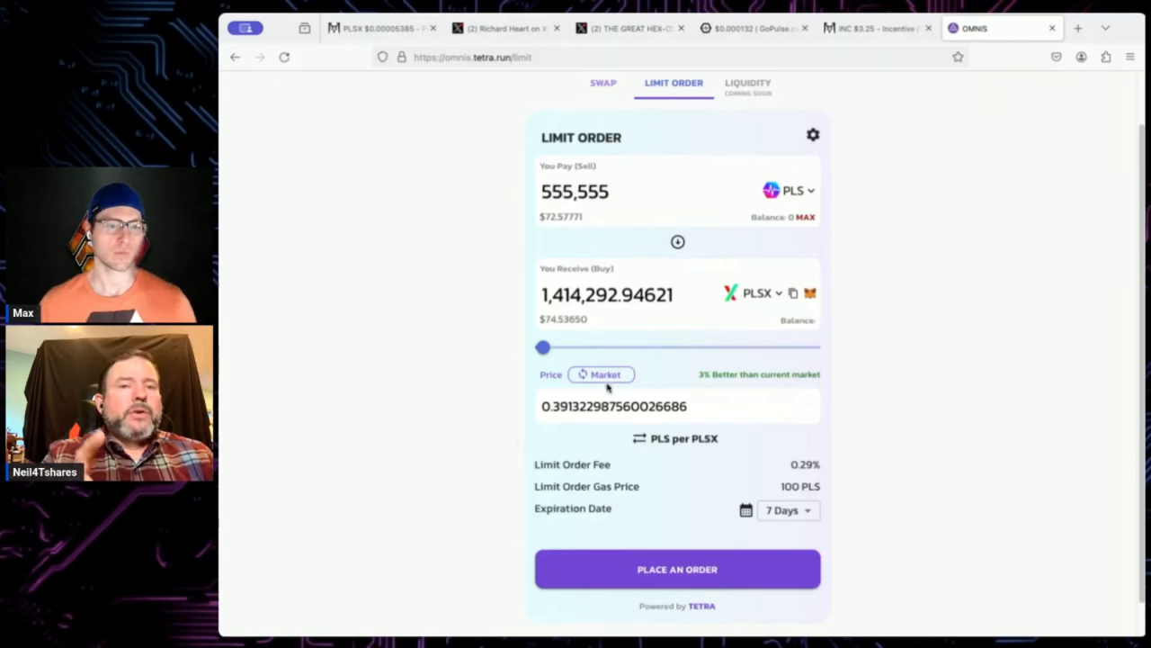
- Reverse the order to pay 555,555 PLSX, priced in PLS per PLSX at +3%
{"action": "left_click", "coordinate": [677, 241]}
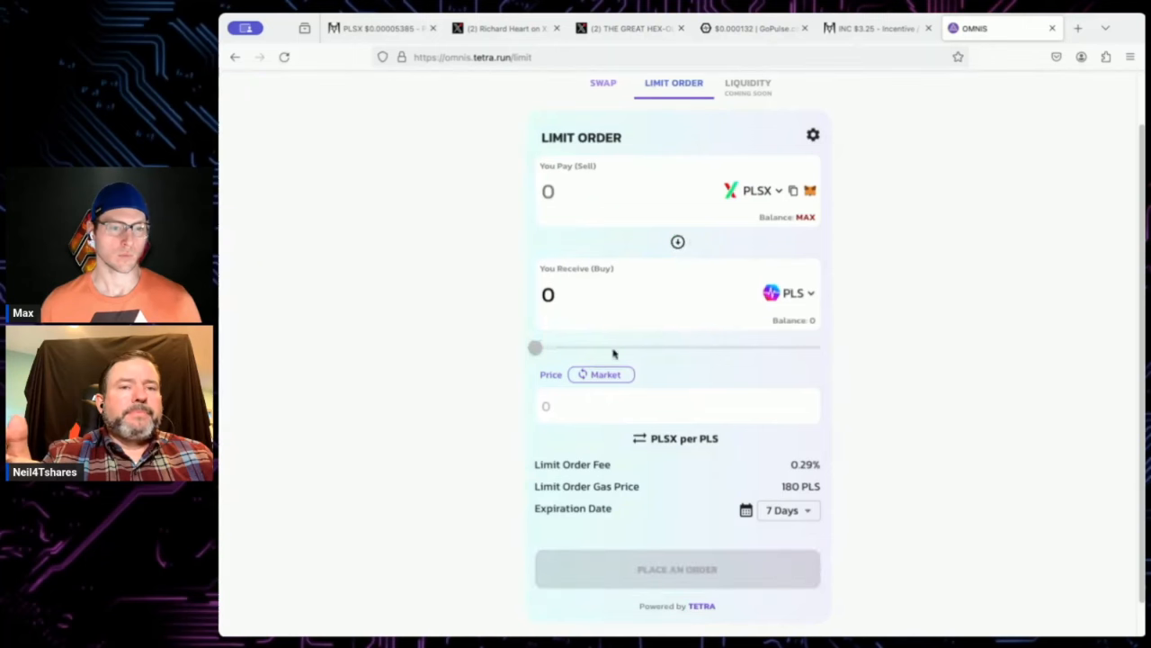
{"action": "left_click", "coordinate": [584, 192]}
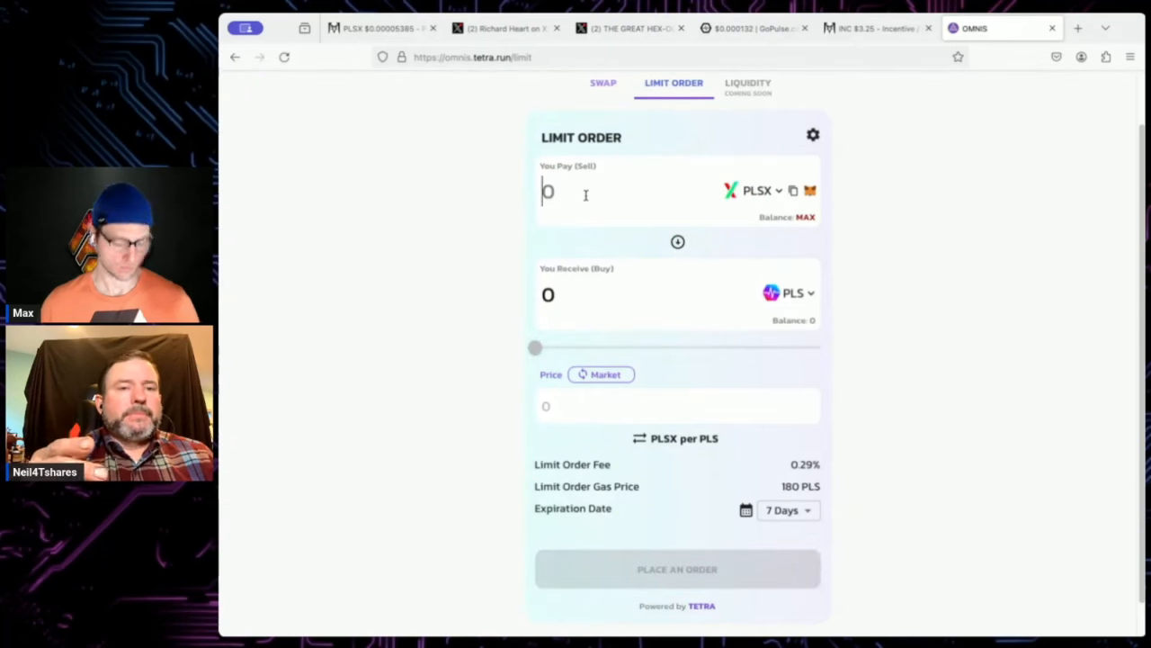
{"action": "type", "text": "5555555"}
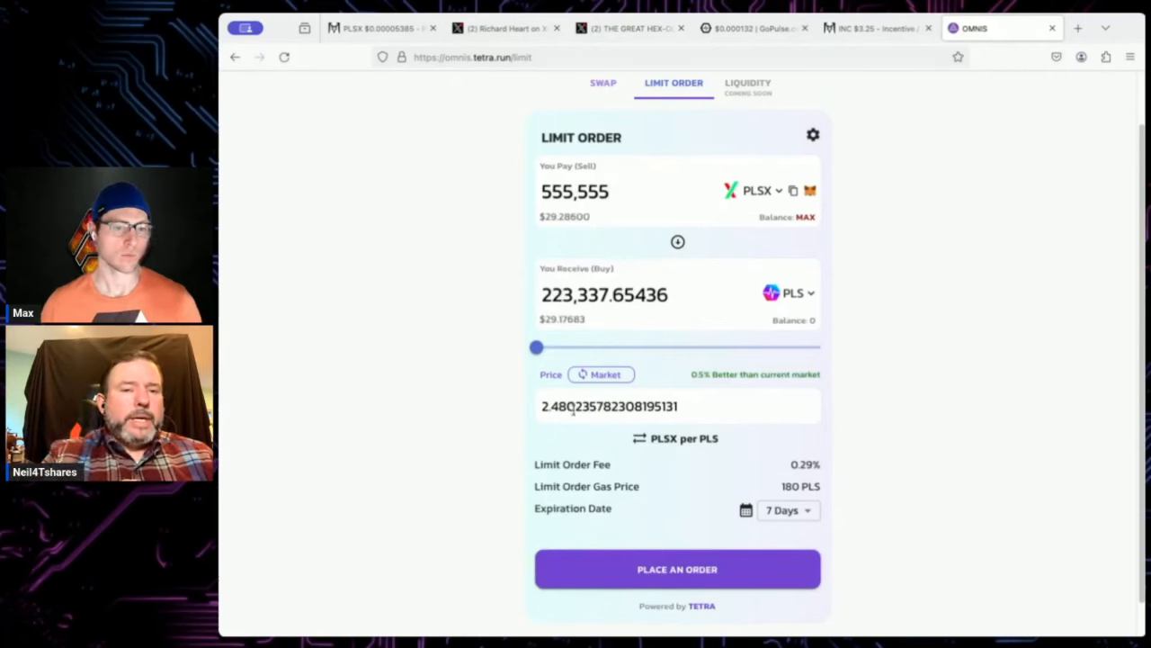
{"action": "mouse_move", "coordinate": [630, 464]}
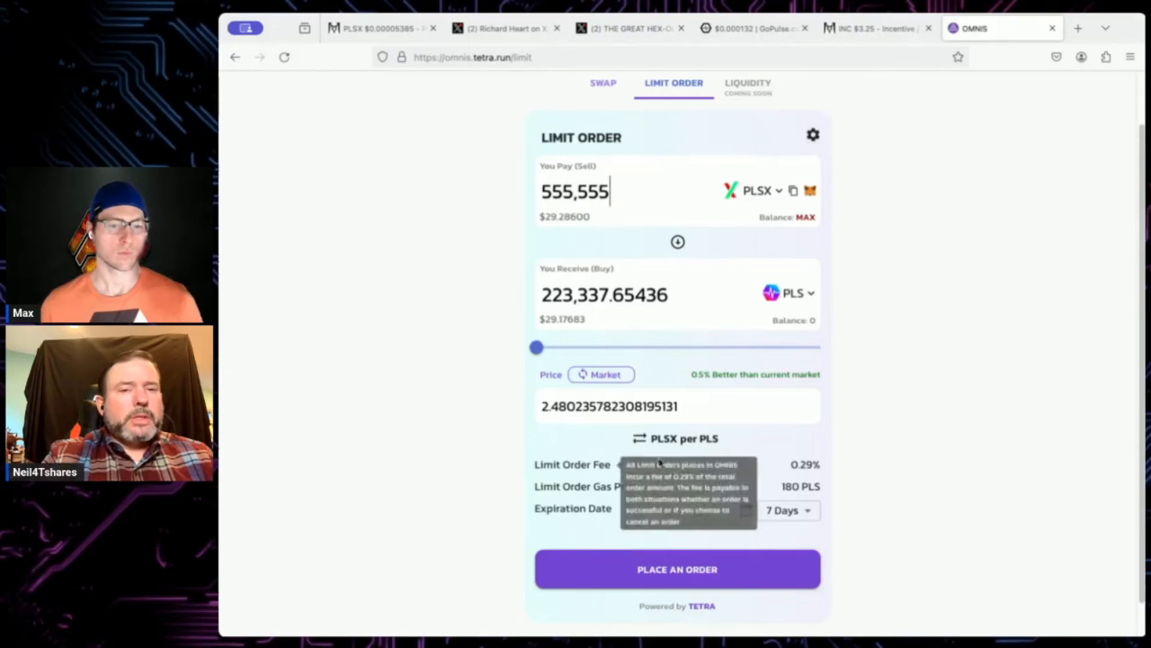
{"action": "mouse_move", "coordinate": [906, 411]}
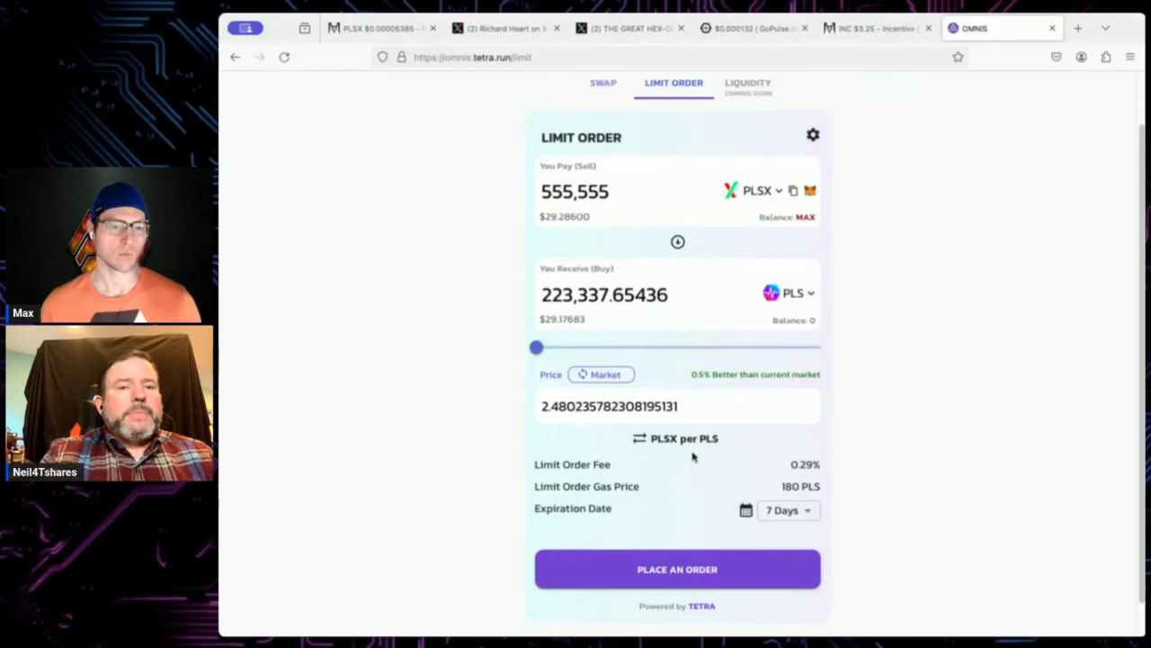
{"action": "left_click", "coordinate": [640, 439]}
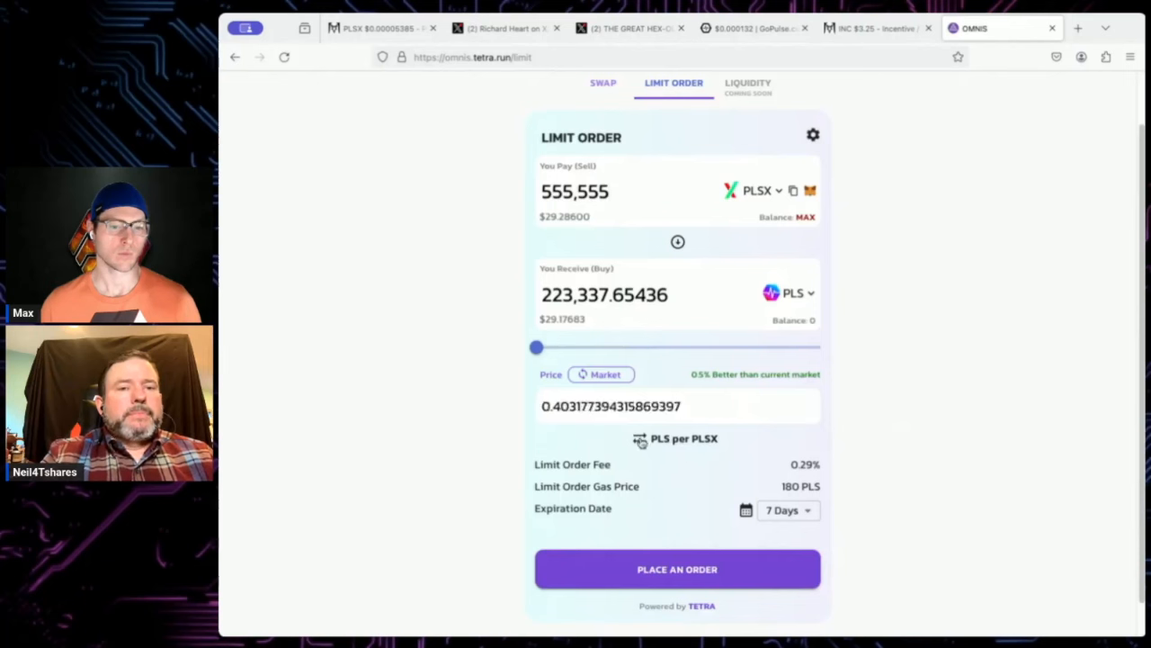
{"action": "mouse_move", "coordinate": [886, 398]}
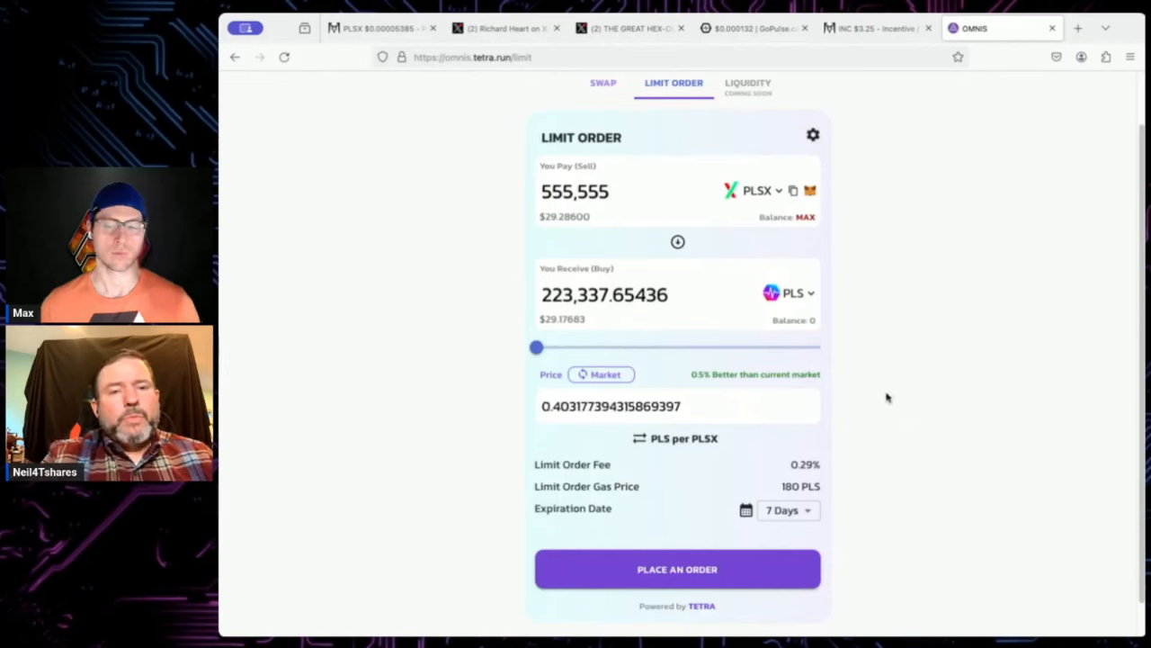
{"action": "left_click_drag", "start_coordinate": [537, 346], "coordinate": [540, 347]}
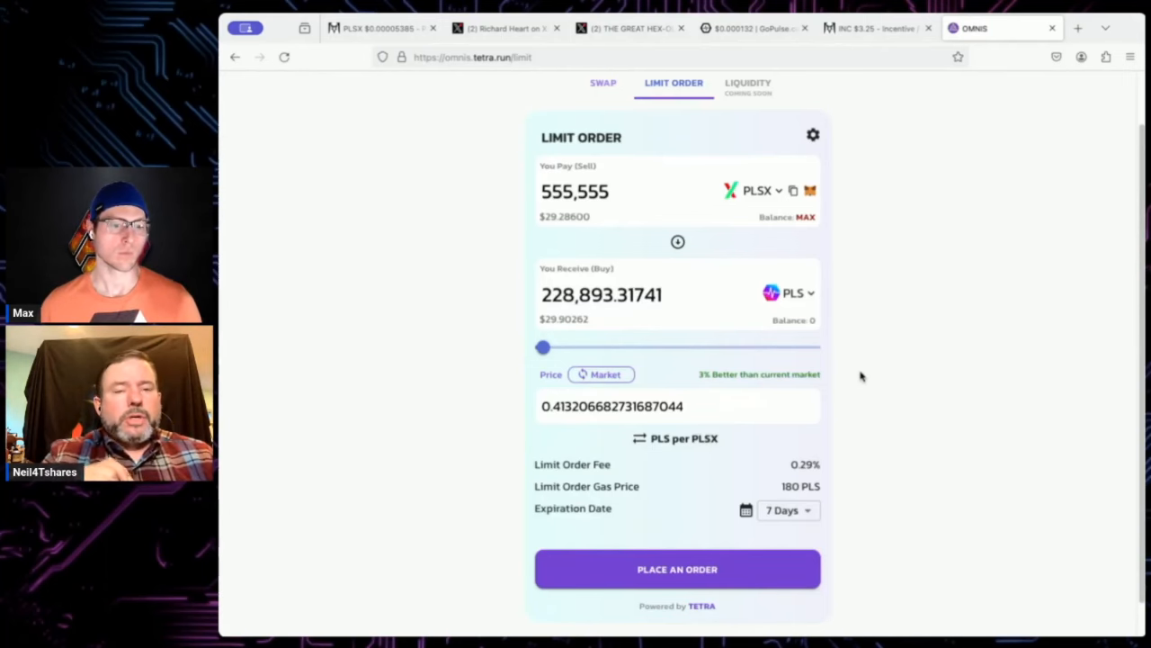
- Switch to the DEX Screener PLSX/WPLS chart with its −3% range near 0.4125–0.4000
{"action": "left_click", "coordinate": [378, 28]}
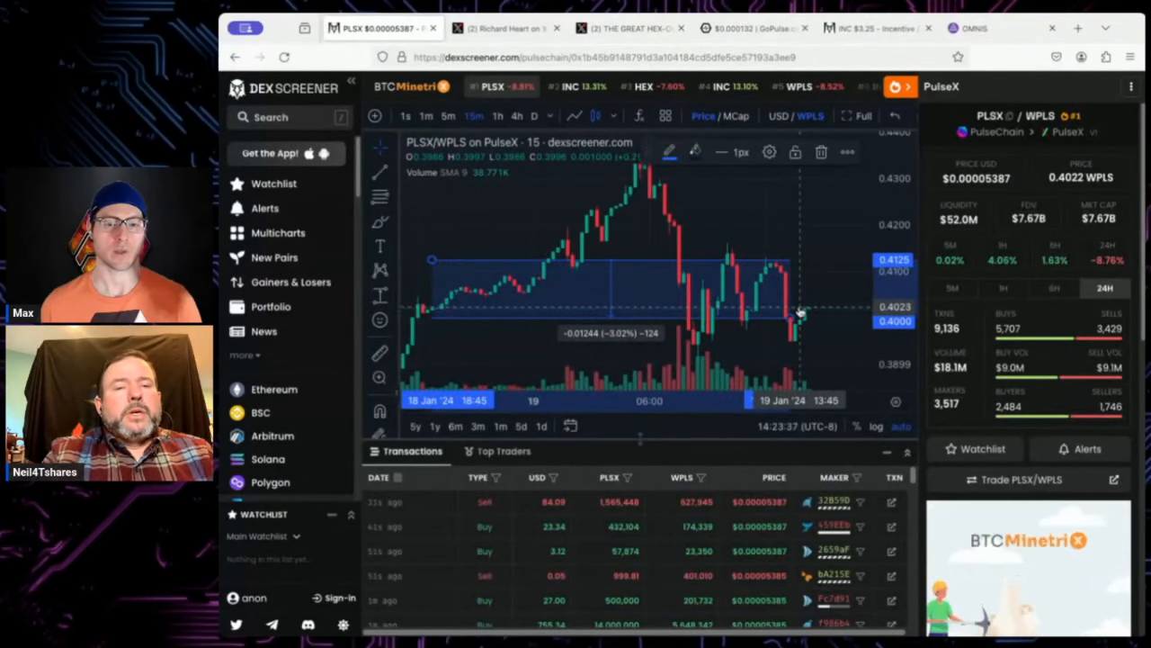
{"action": "mouse_move", "coordinate": [811, 264]}
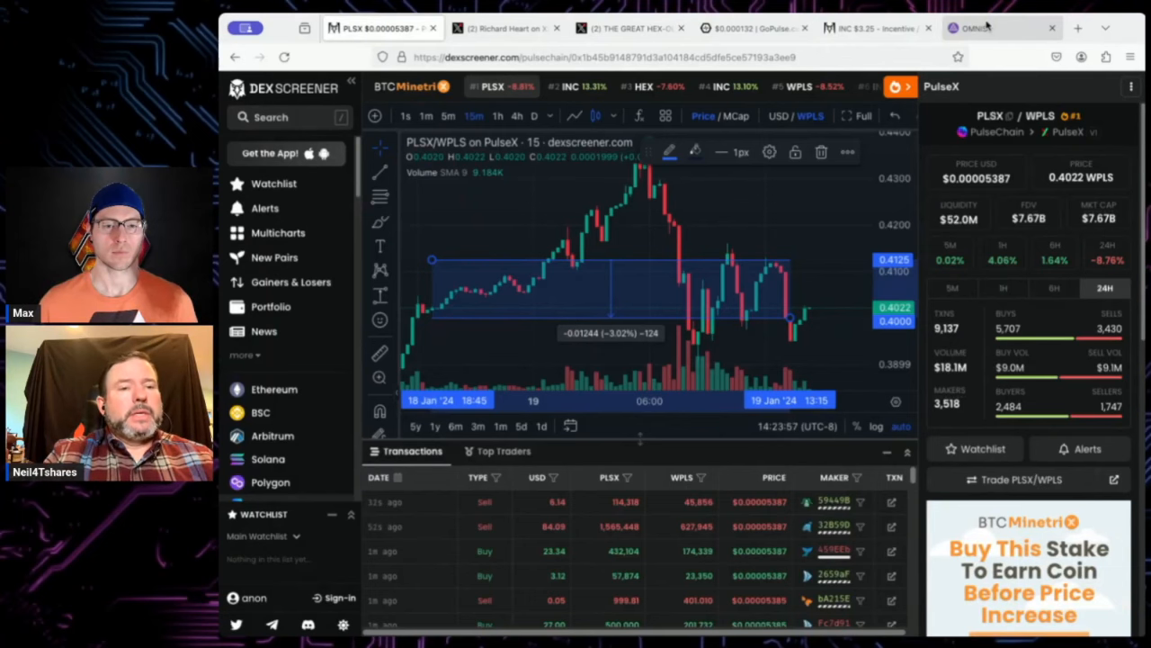
- Switch back to the Omnis tab showing the 555,555 PLSX sell order
{"action": "left_click", "coordinate": [975, 28]}
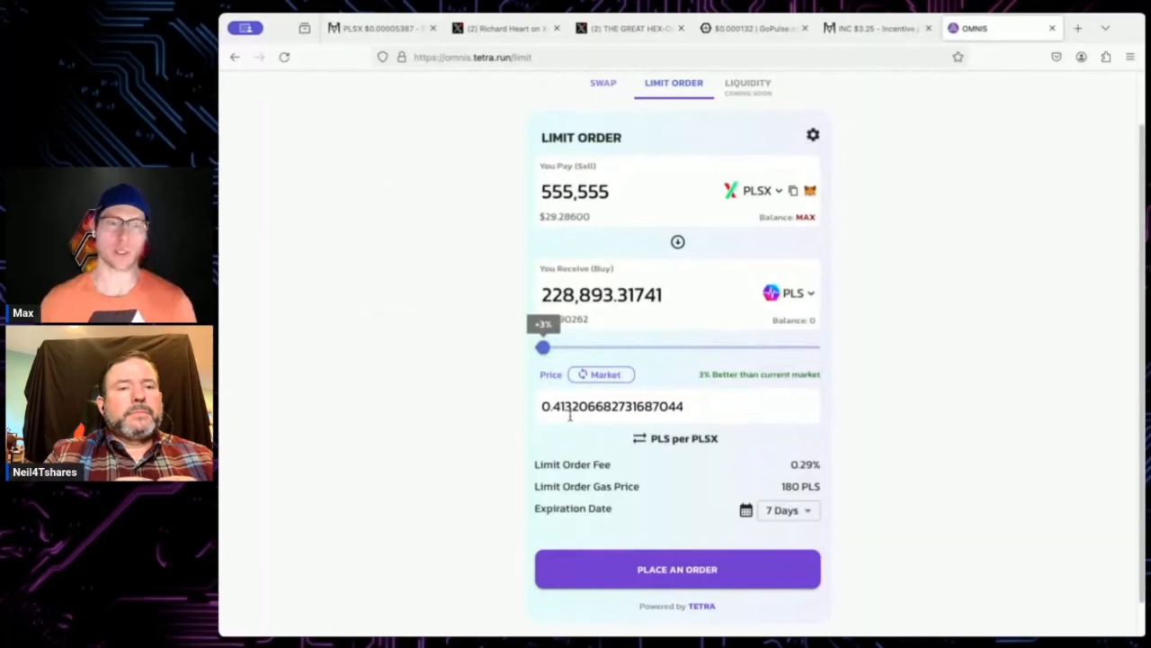
{"action": "mouse_move", "coordinate": [936, 412]}
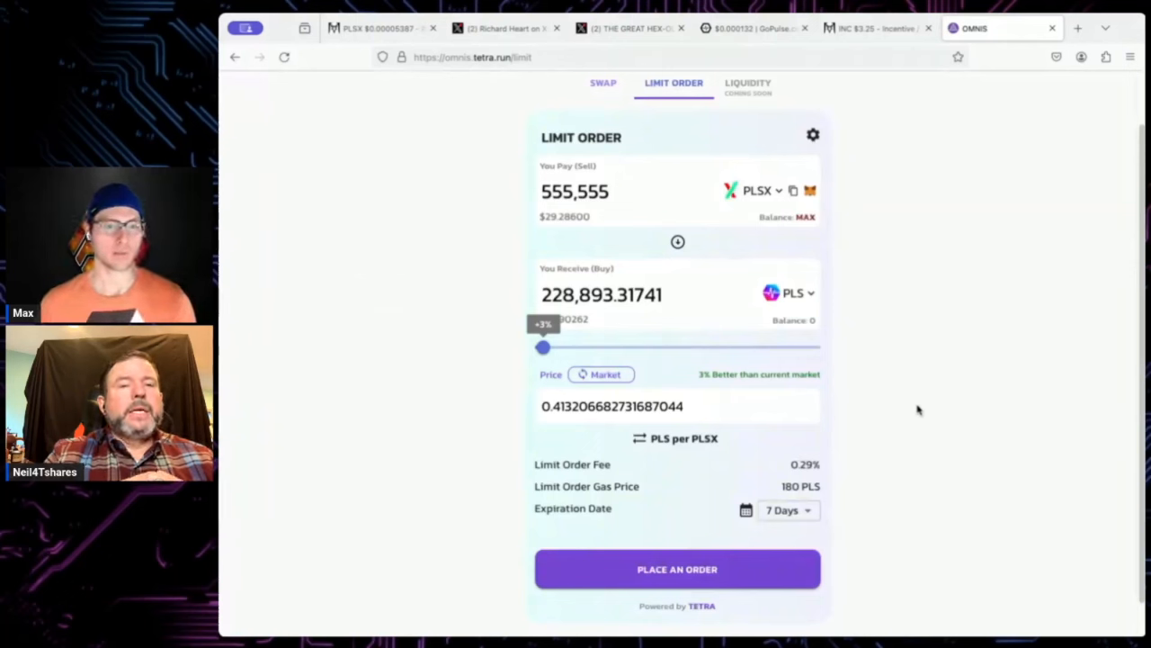
{"action": "mouse_move", "coordinate": [1047, 439]}
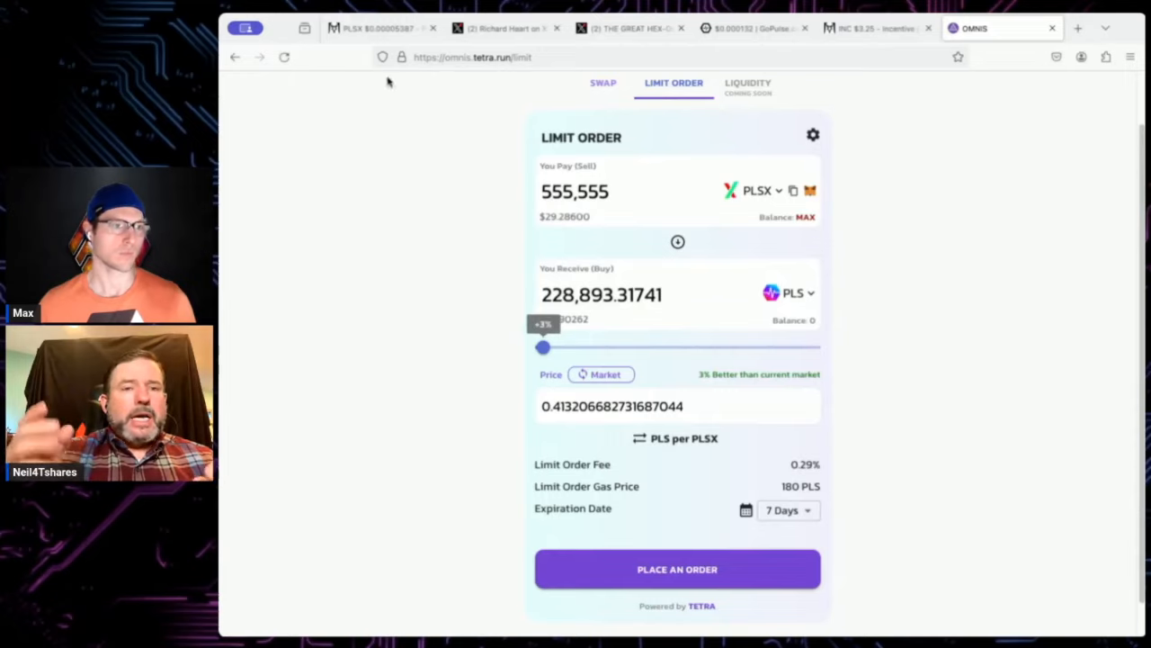
- Switch to the DEX Screener tab, with PLSX/WPLS price near 0.4024 in the range
{"action": "left_click", "coordinate": [371, 28]}
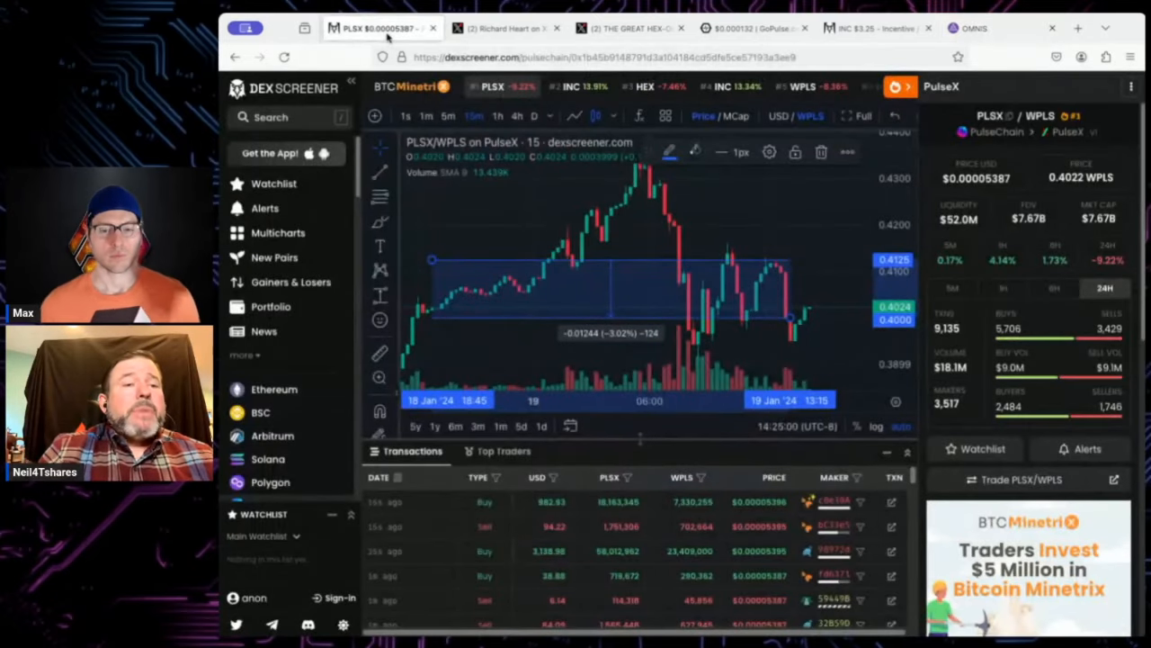
{"action": "mouse_move", "coordinate": [850, 335]}
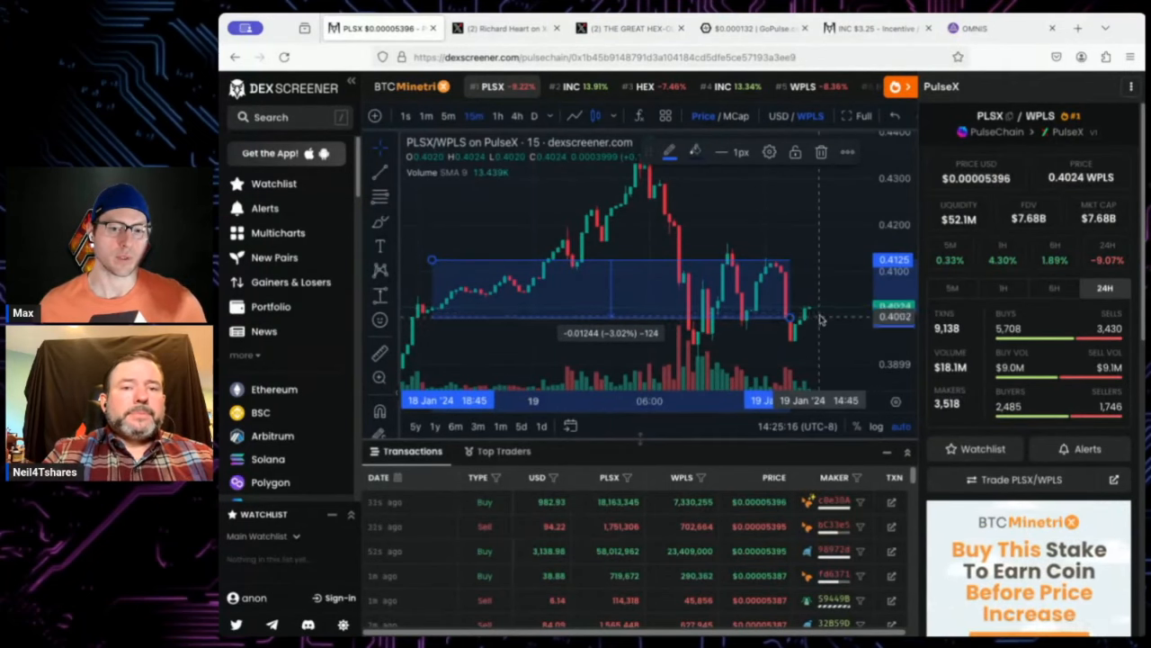
{"action": "mouse_move", "coordinate": [726, 320]}
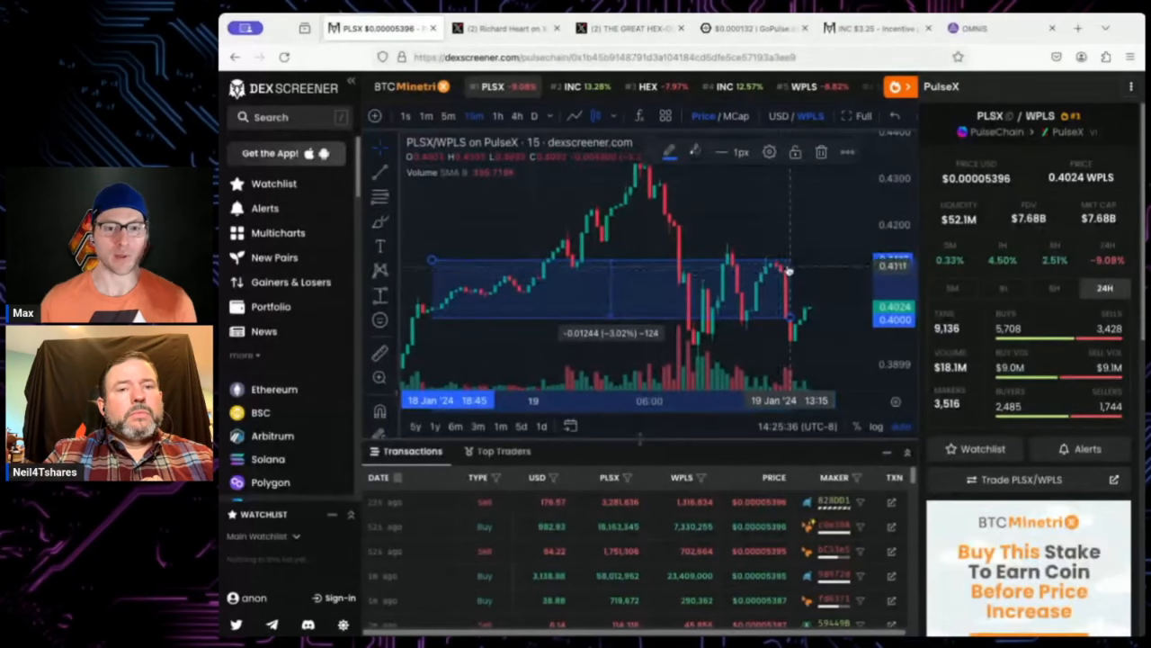
{"action": "mouse_move", "coordinate": [473, 292]}
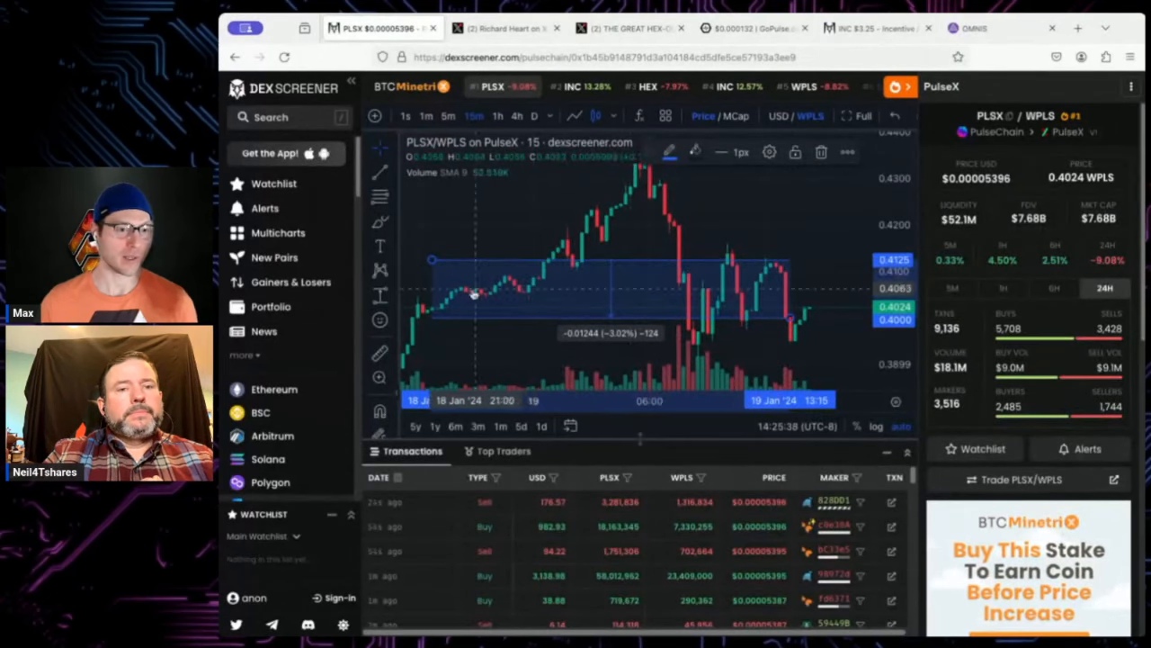
{"action": "mouse_move", "coordinate": [796, 265]}
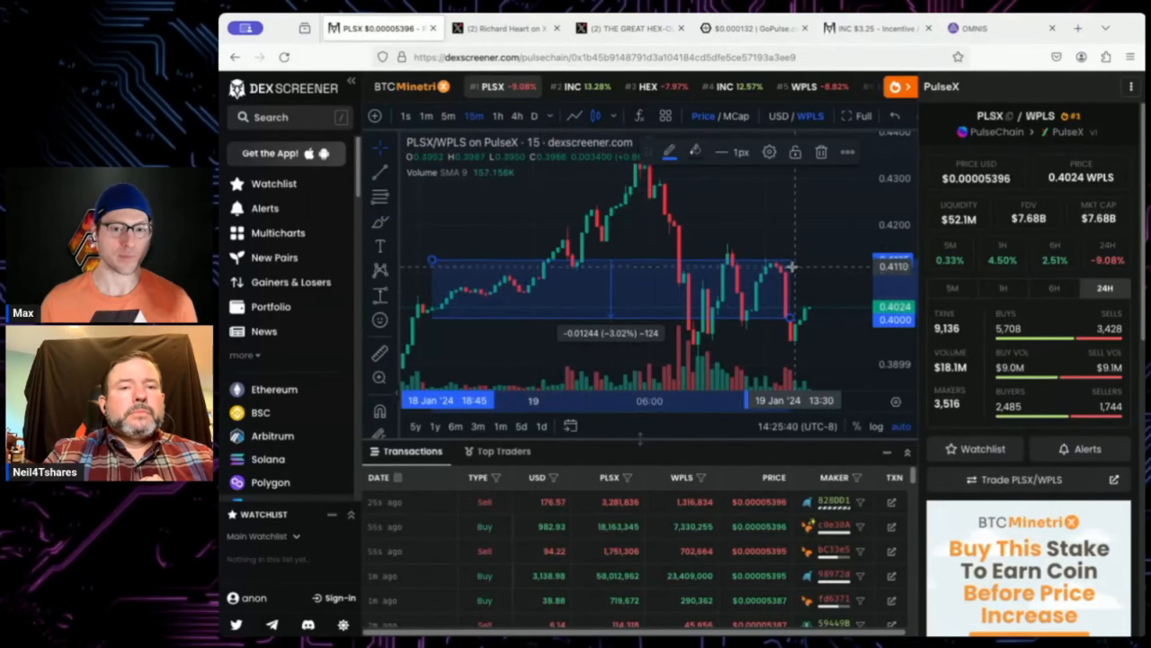
{"action": "mouse_move", "coordinate": [800, 340]}
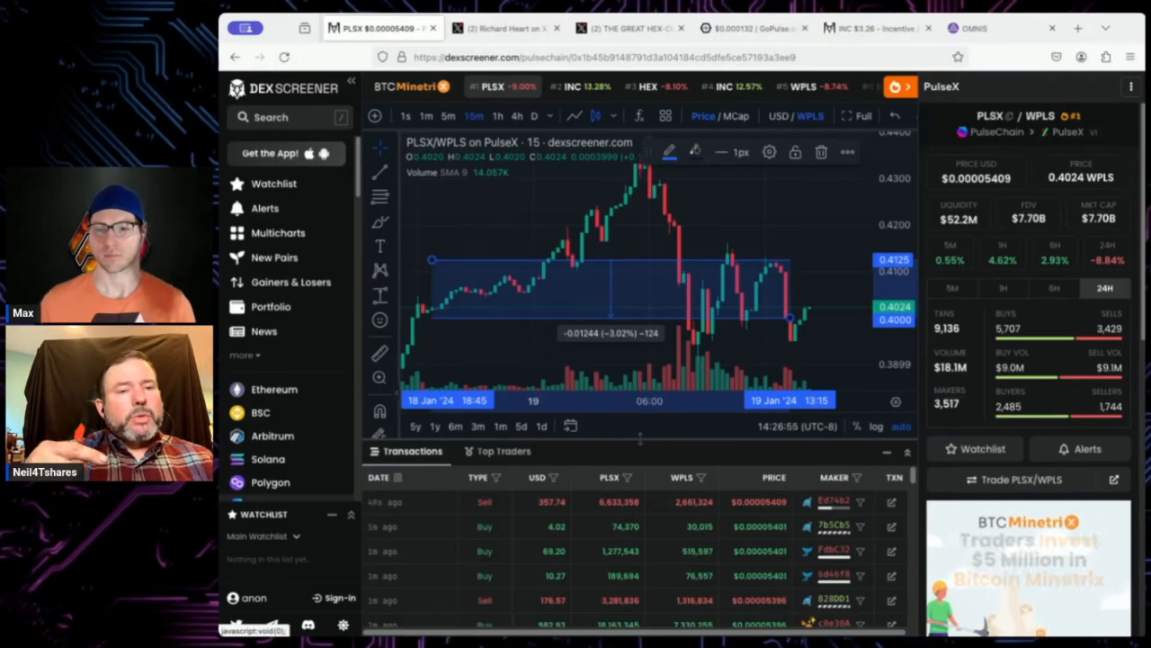
{"action": "mouse_move", "coordinate": [781, 267]}
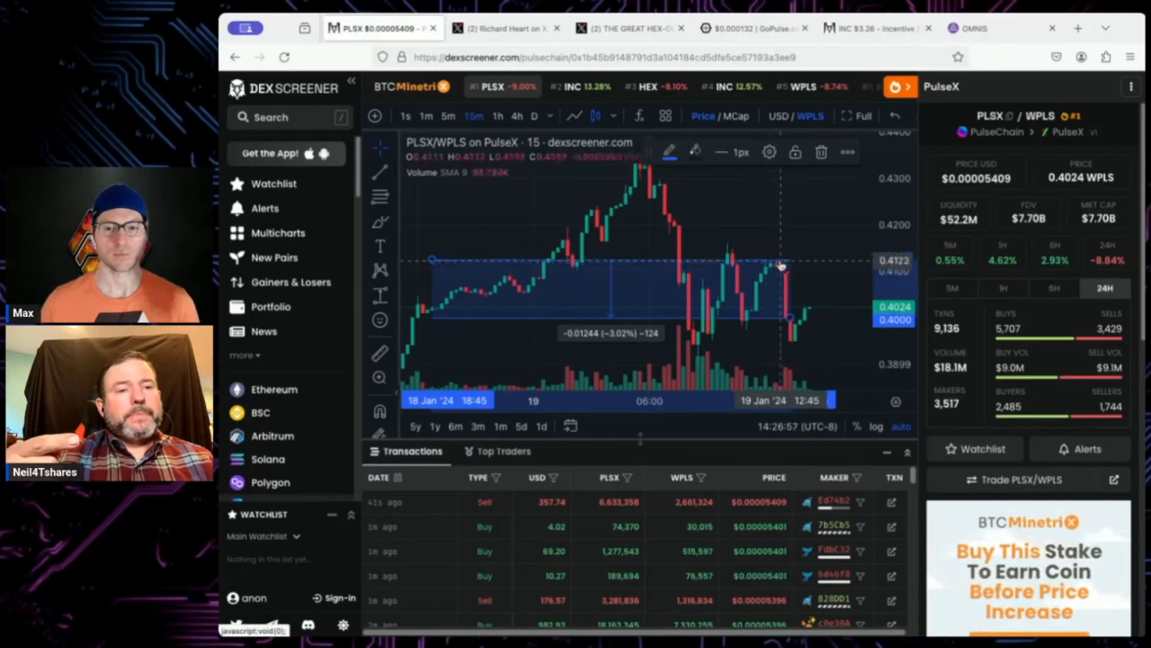
{"action": "mouse_move", "coordinate": [810, 283]}
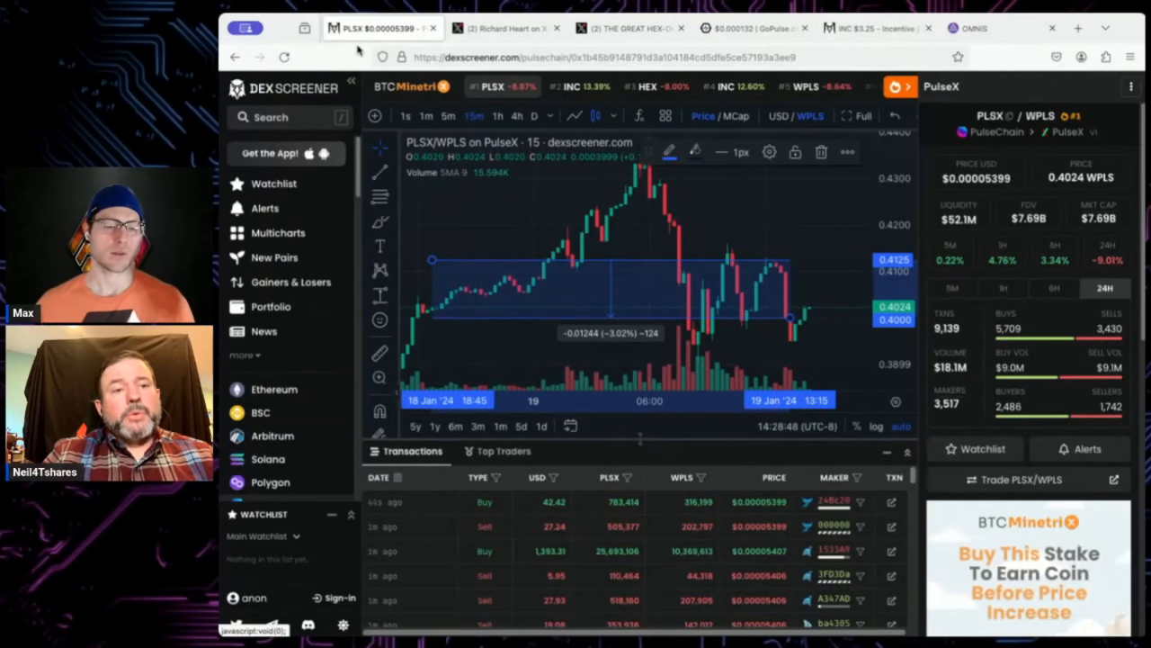
{"action": "mouse_move", "coordinate": [804, 242]}
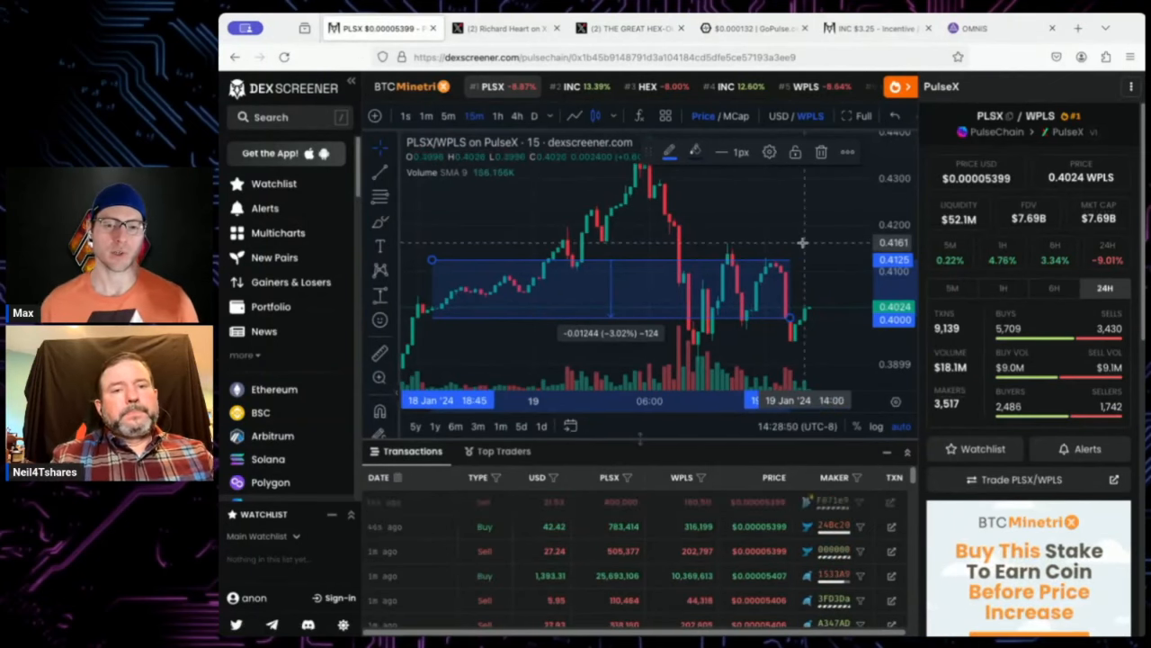
{"action": "mouse_move", "coordinate": [825, 264]}
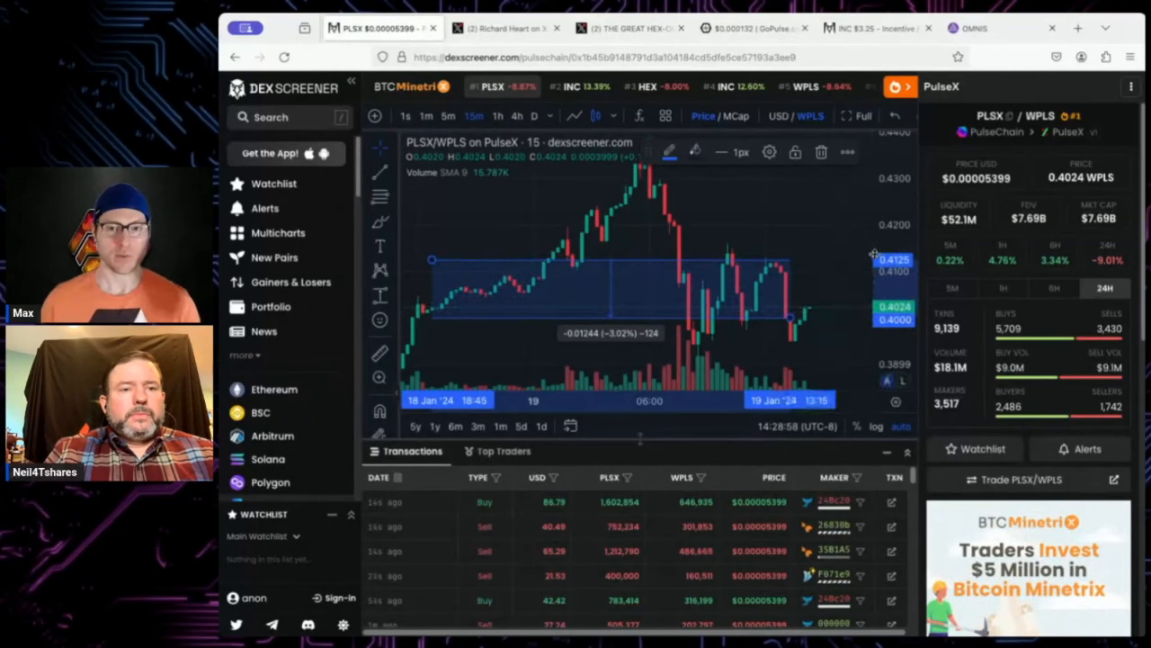
{"action": "mouse_move", "coordinate": [805, 324]}
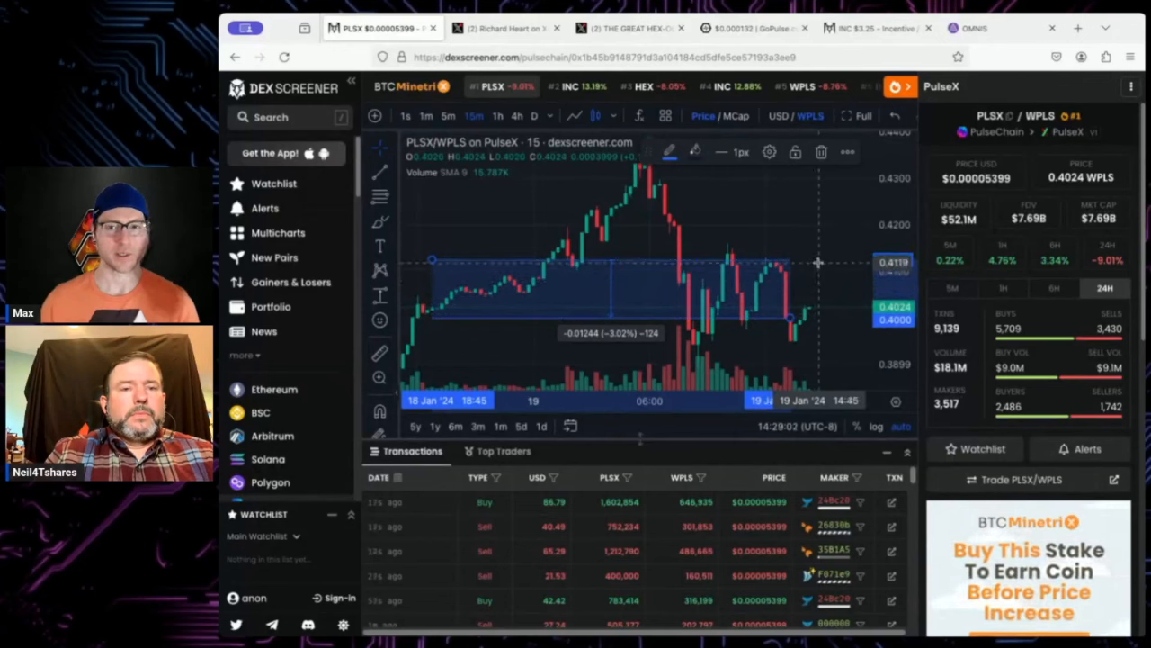
{"action": "mouse_move", "coordinate": [825, 273]}
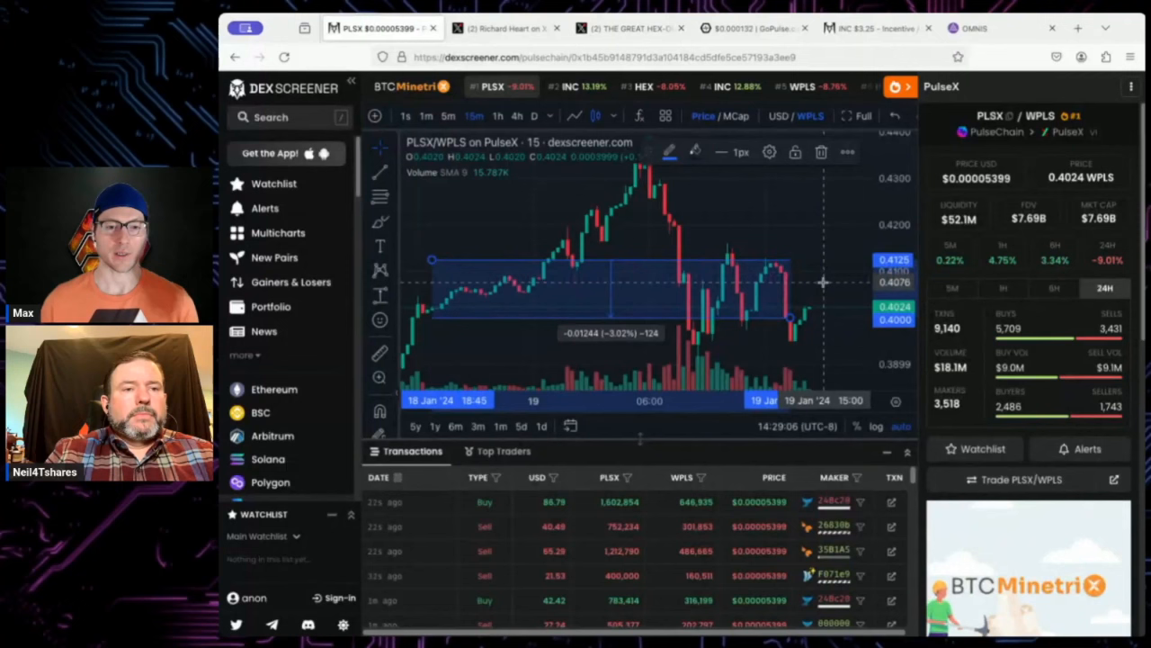
{"action": "mouse_move", "coordinate": [808, 262]}
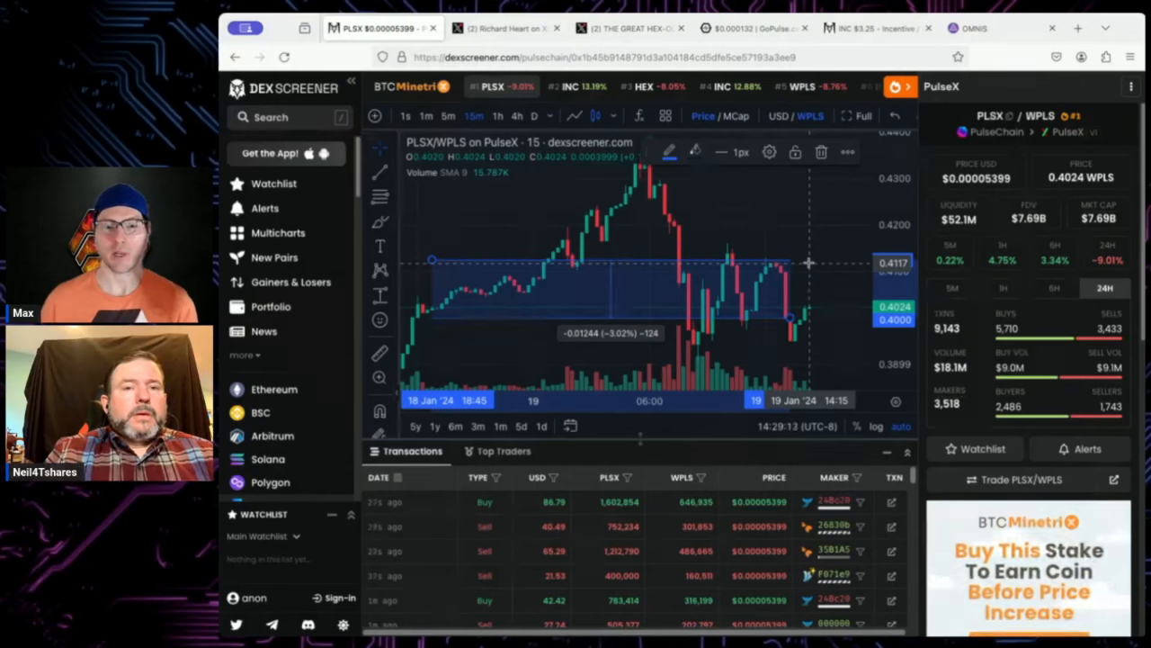
{"action": "mouse_move", "coordinate": [818, 264]}
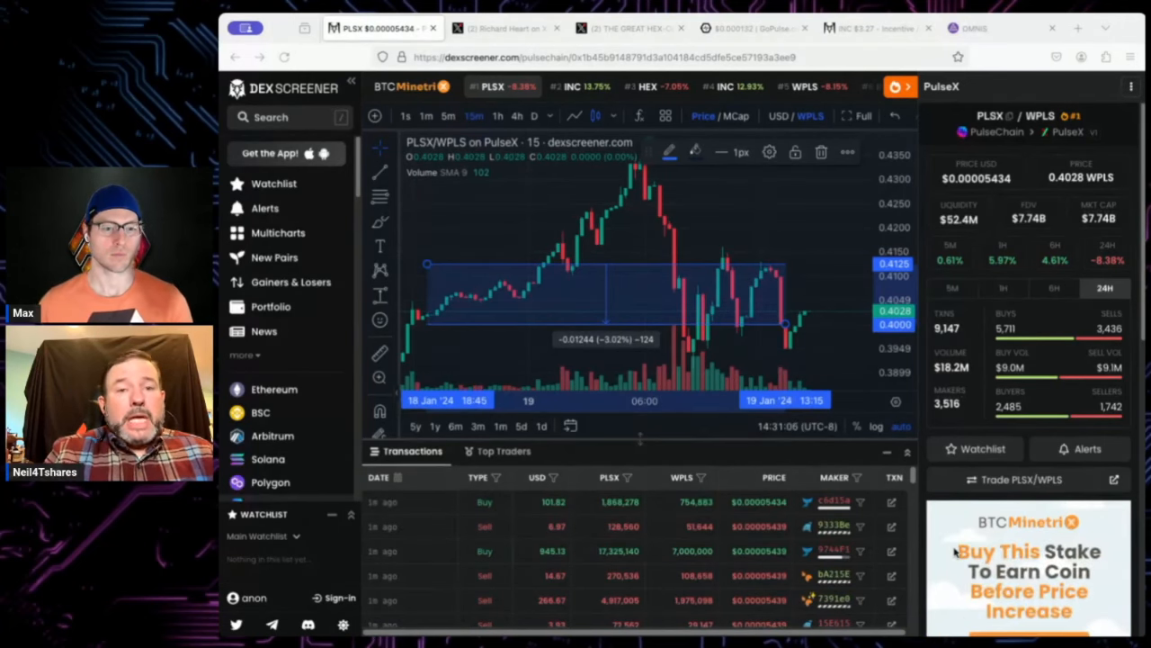
{"action": "mouse_move", "coordinate": [742, 492]}
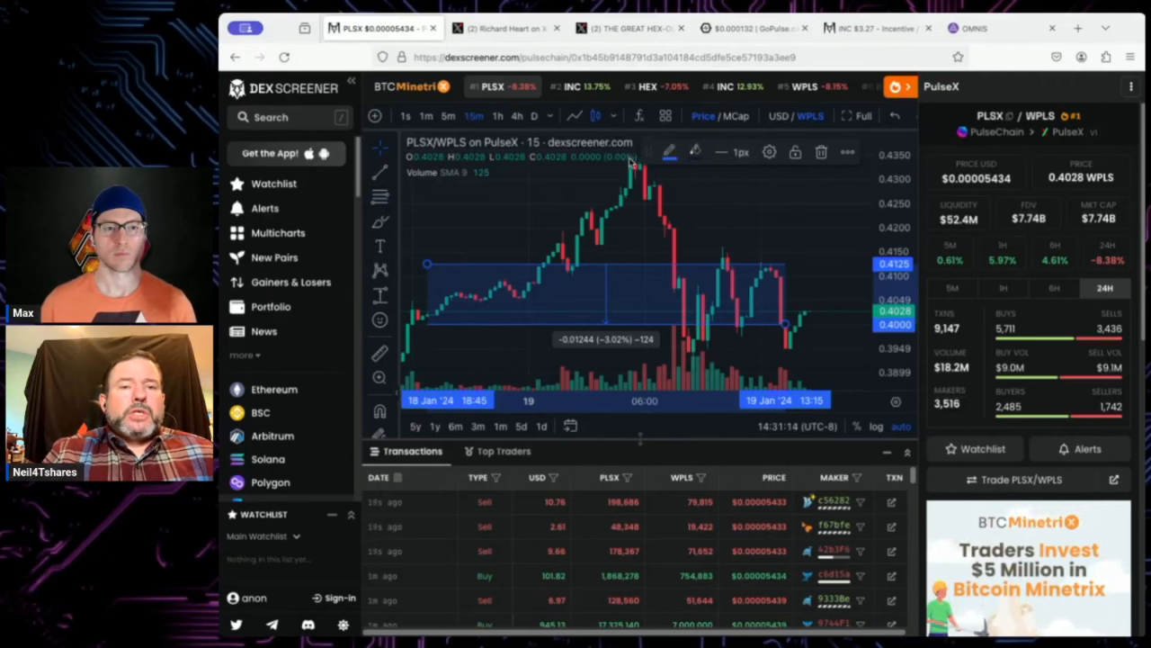
{"action": "mouse_move", "coordinate": [787, 264]}
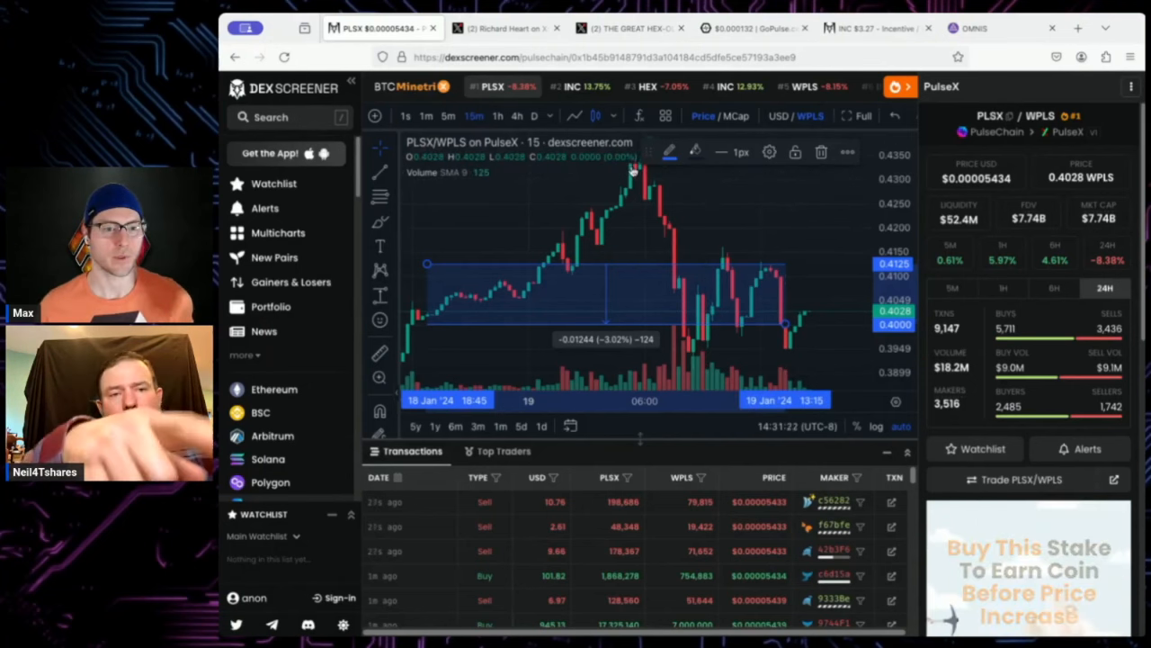
{"action": "mouse_move", "coordinate": [796, 269]}
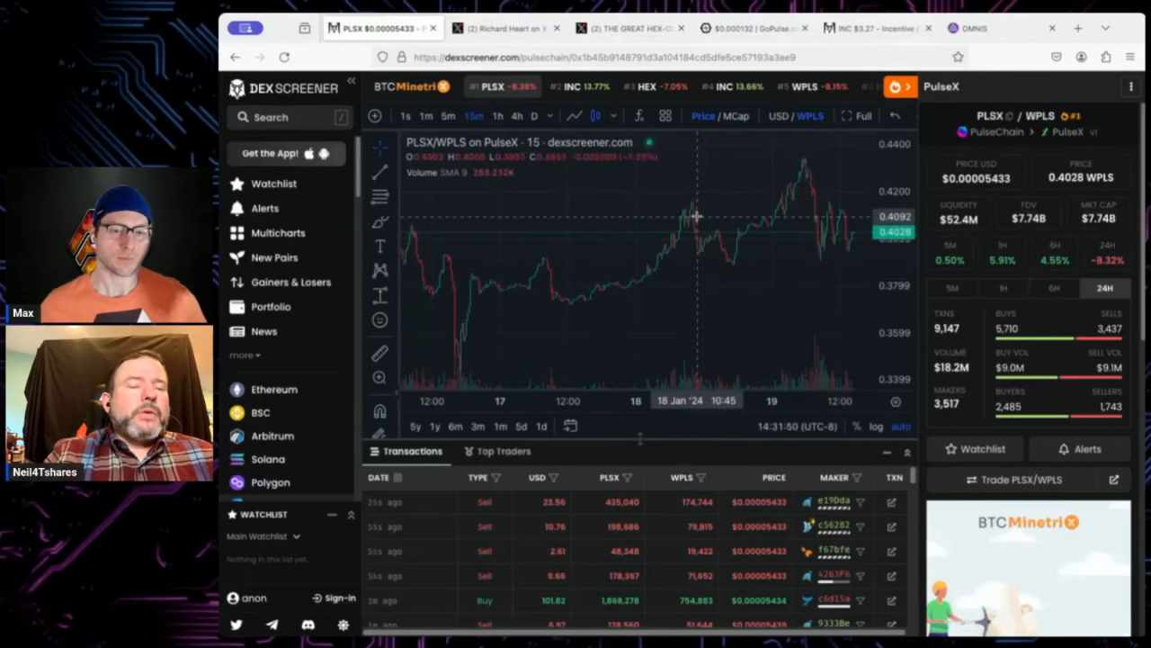
{"action": "mouse_move", "coordinate": [823, 225]}
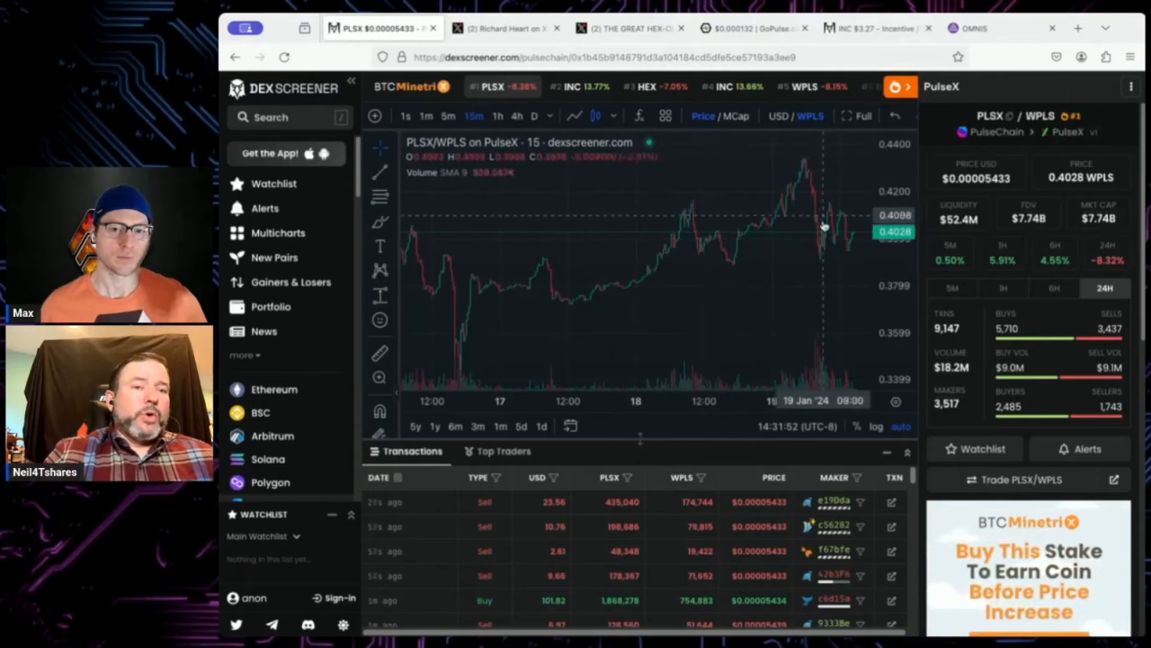
{"action": "mouse_move", "coordinate": [679, 230]}
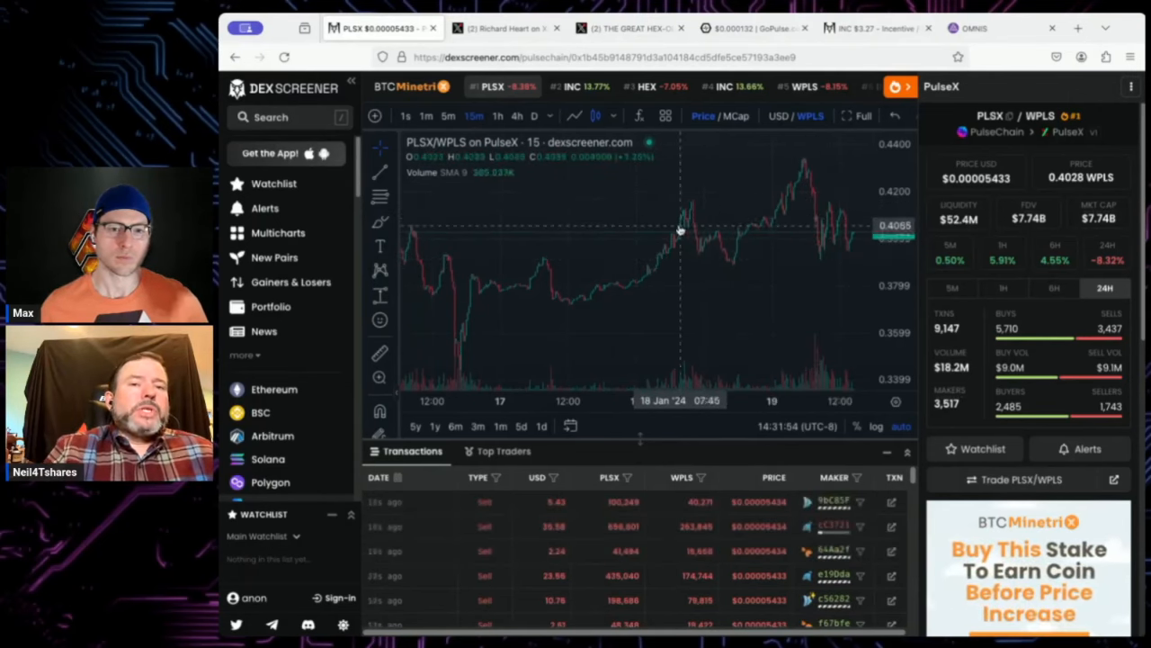
{"action": "mouse_move", "coordinate": [754, 234]}
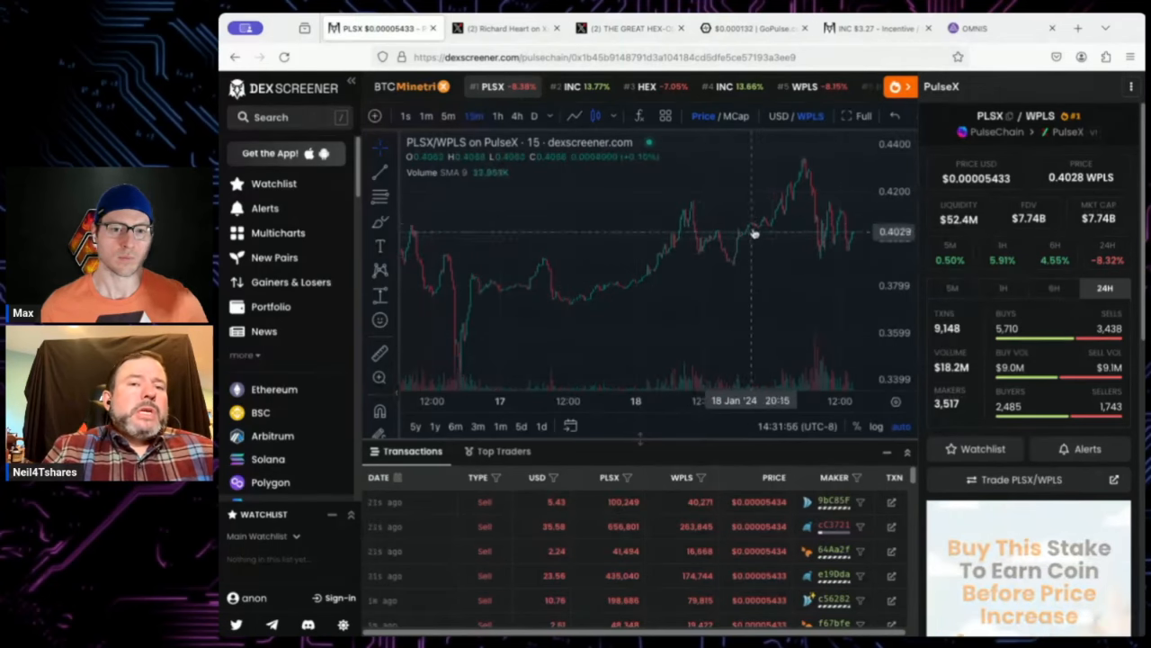
{"action": "mouse_move", "coordinate": [823, 256]}
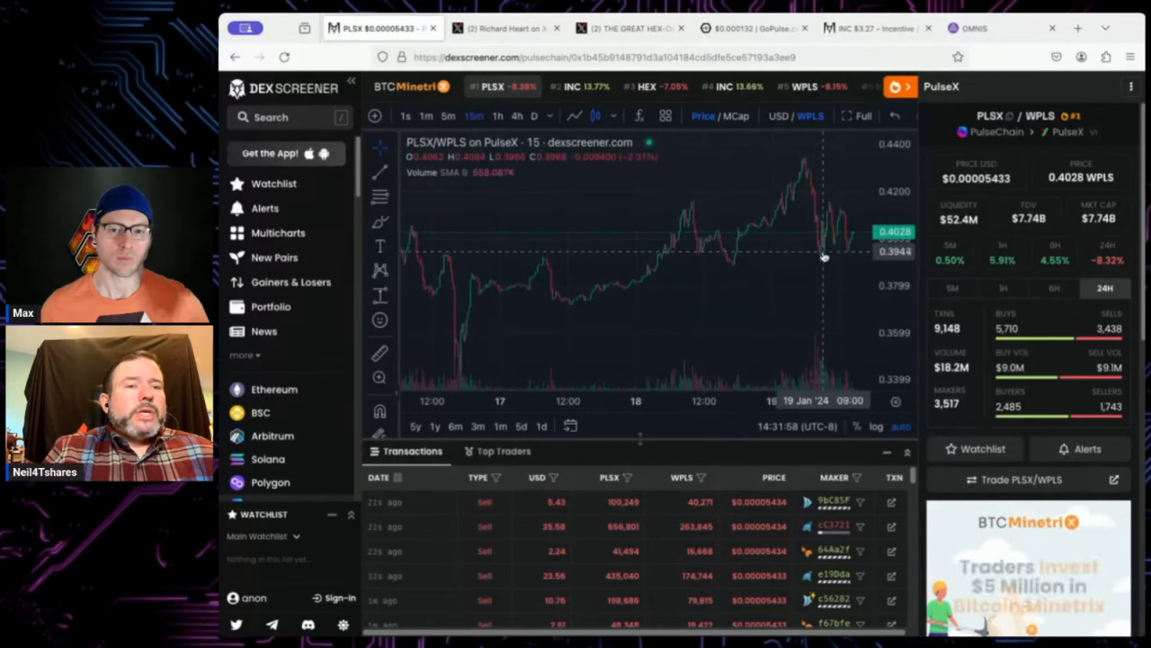
{"action": "mouse_move", "coordinate": [850, 243]}
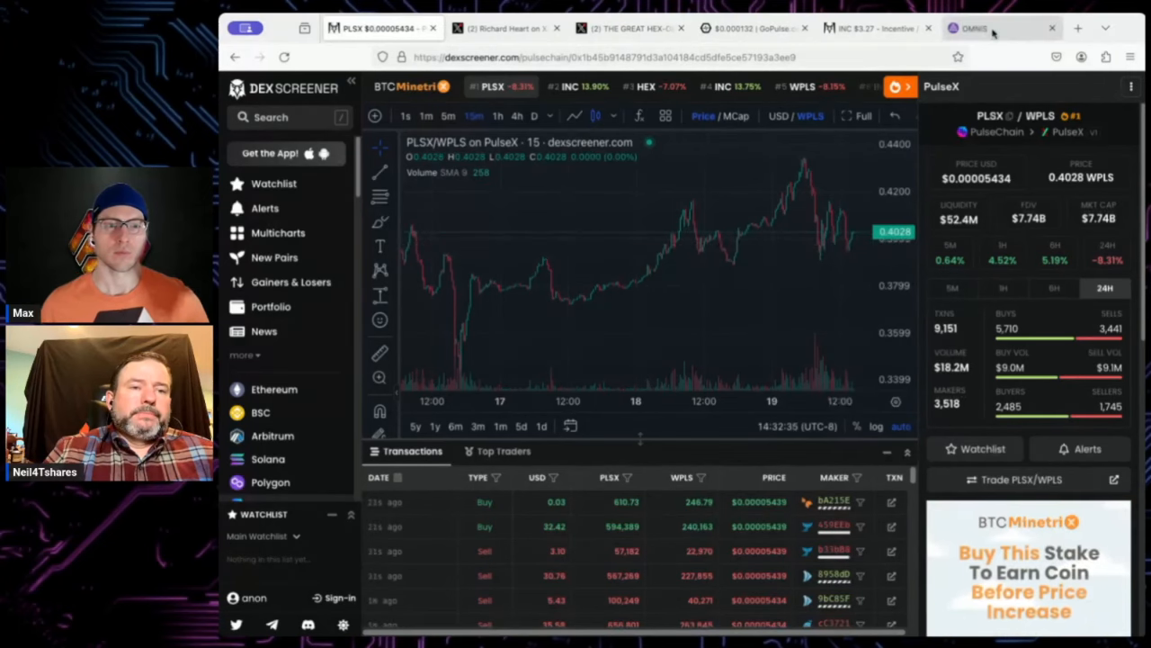
- Switch to the Omnis tab with the 7-day-expiry order for about 228,893 PLS
{"action": "left_click", "coordinate": [976, 28]}
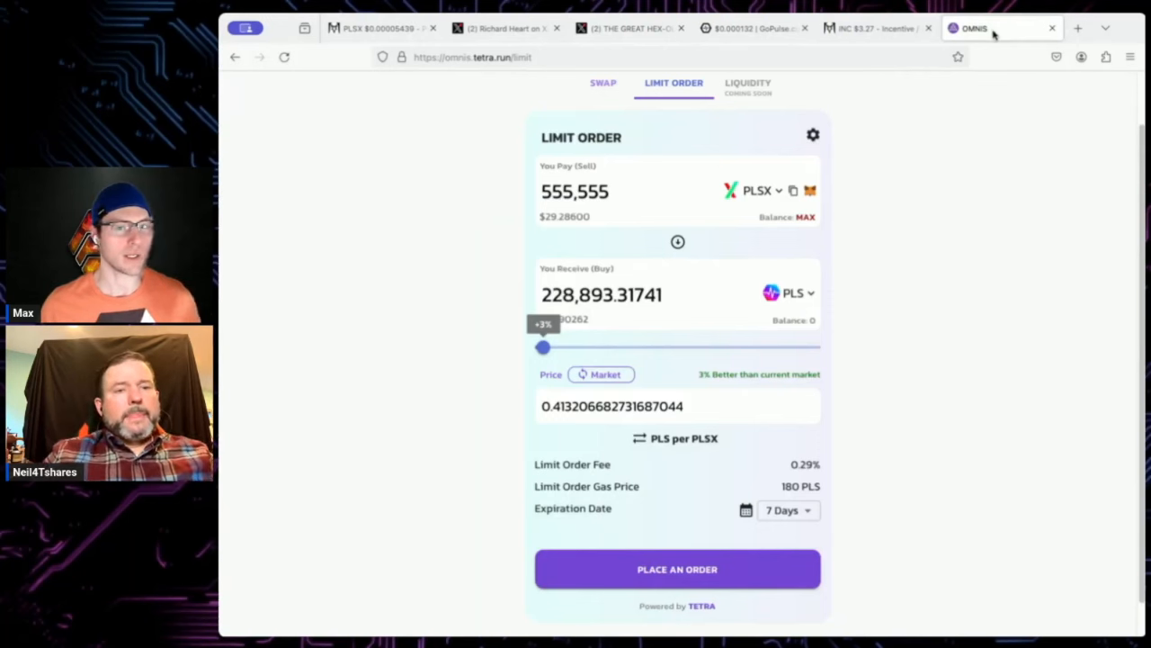
{"action": "mouse_move", "coordinate": [1006, 216]}
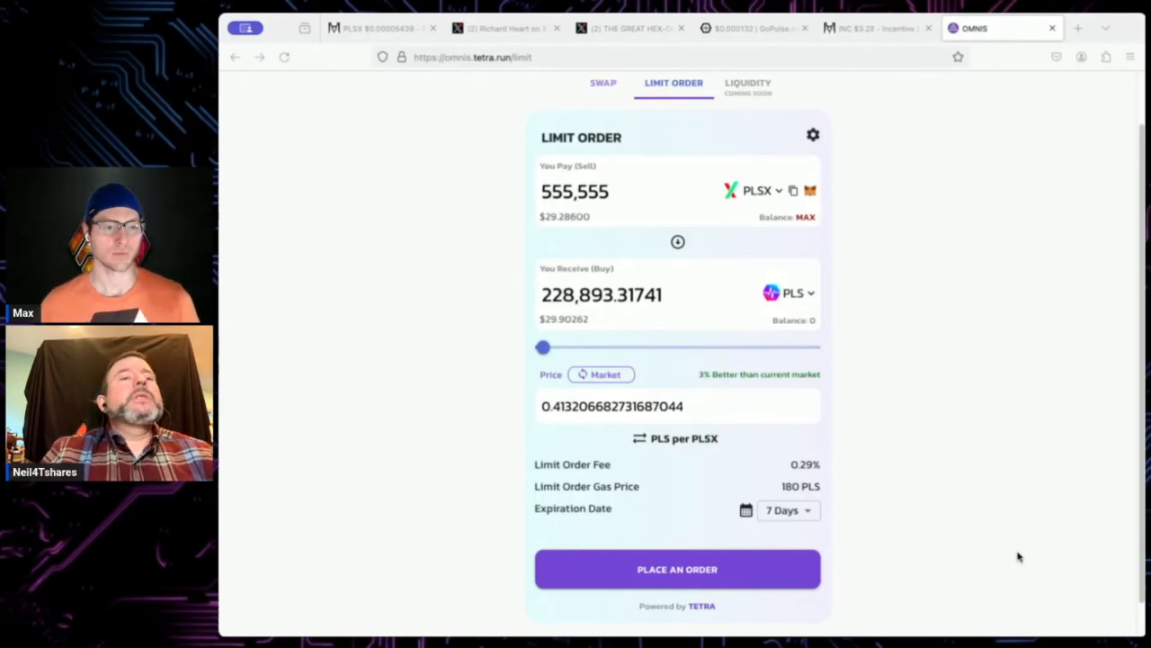
{"action": "mouse_move", "coordinate": [831, 612]}
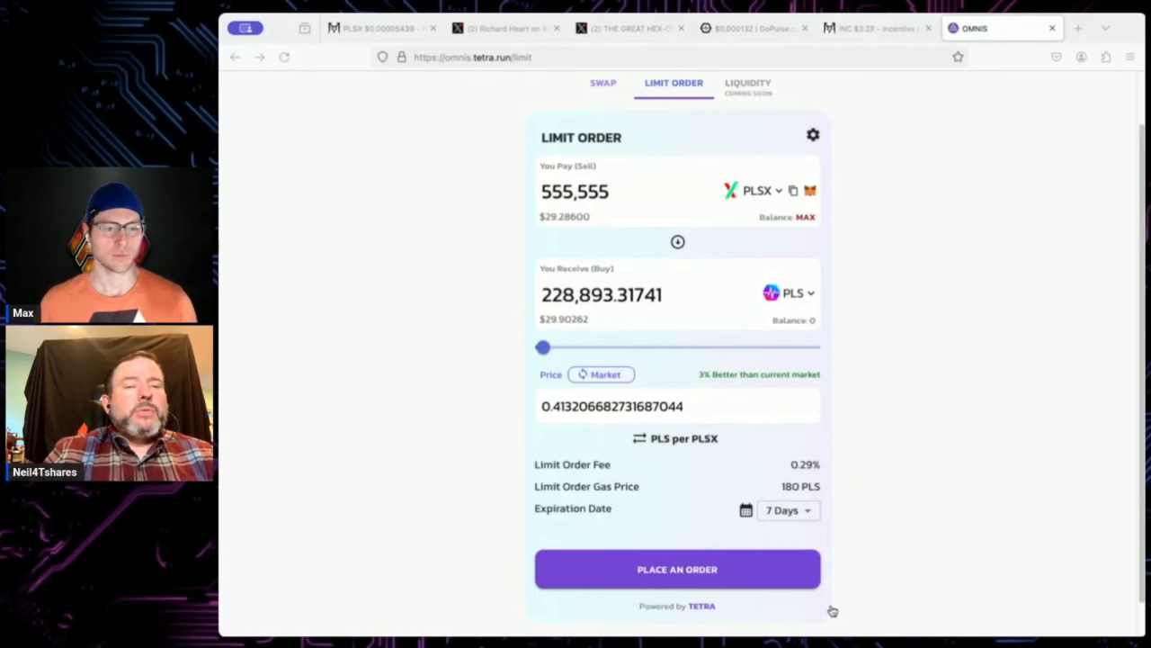
{"action": "mouse_move", "coordinate": [618, 629]}
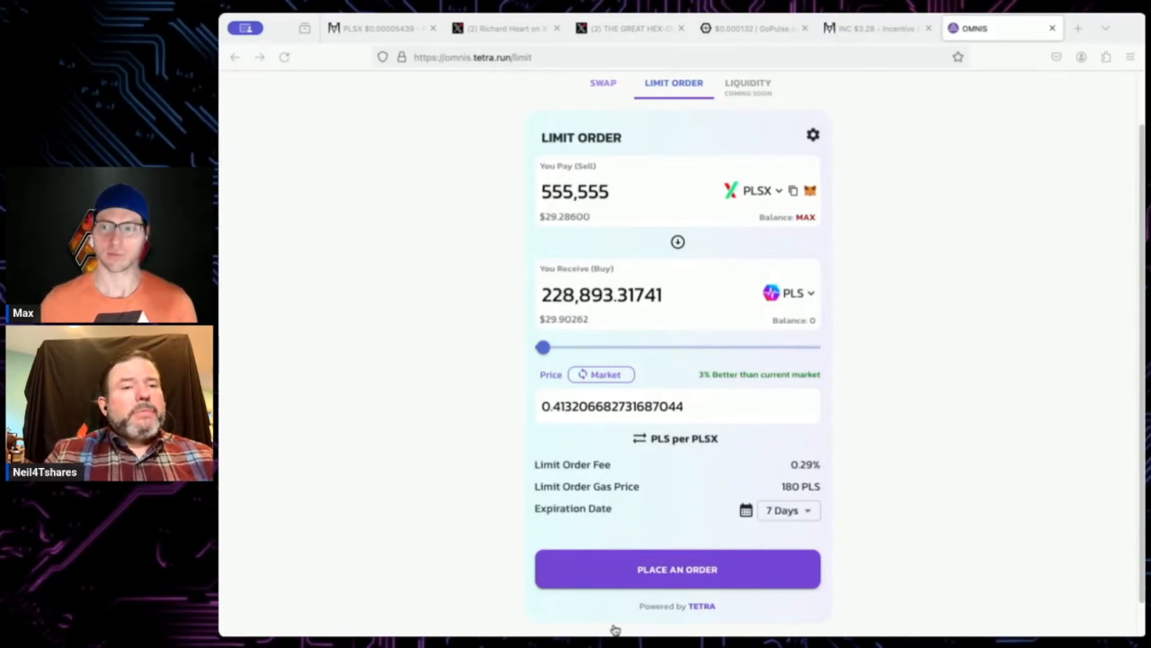
{"action": "mouse_move", "coordinate": [743, 605]}
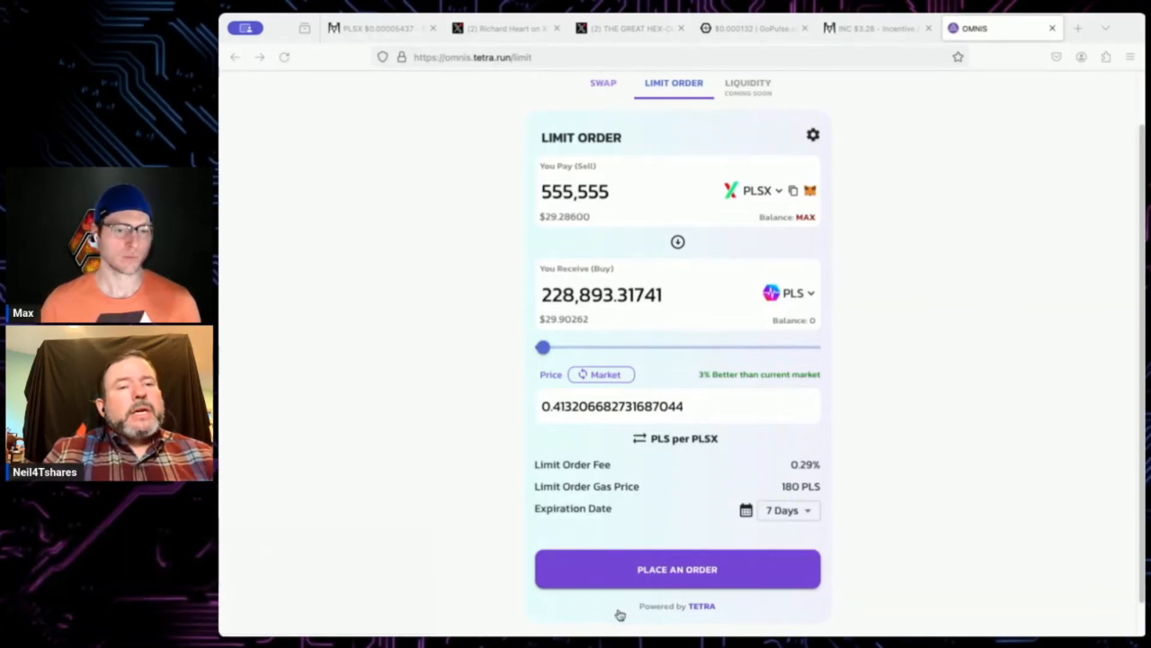
{"action": "mouse_move", "coordinate": [282, 239]}
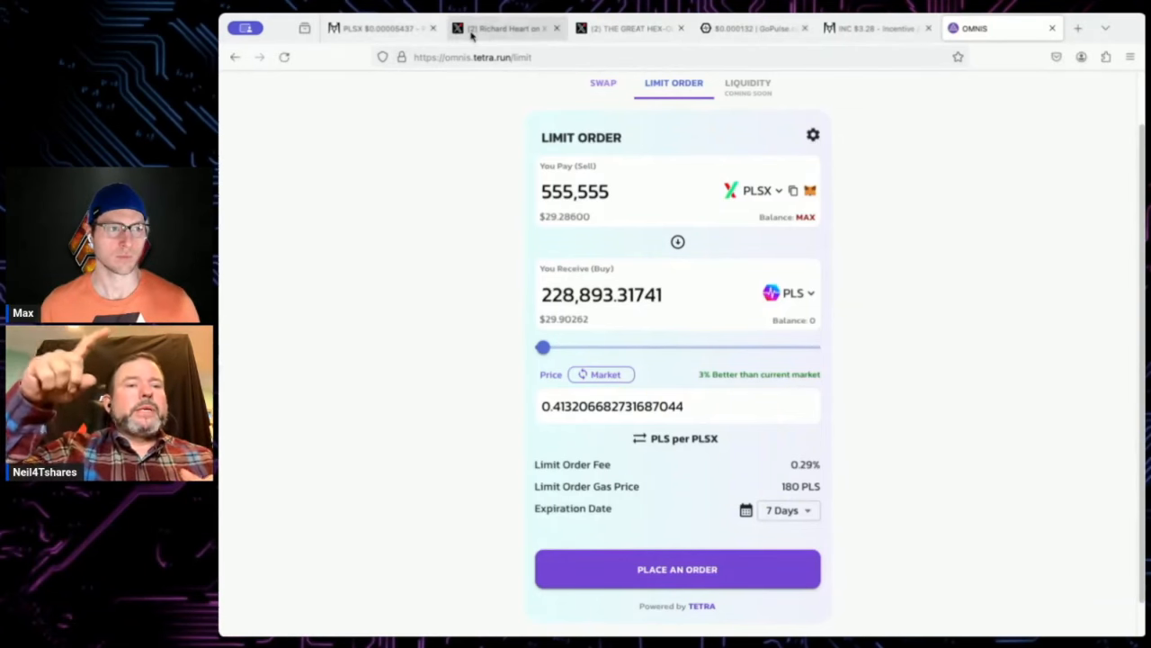
- Scroll through the X post about PulseX's $INC pump, then open a blank tab
{"action": "left_click", "coordinate": [504, 27]}
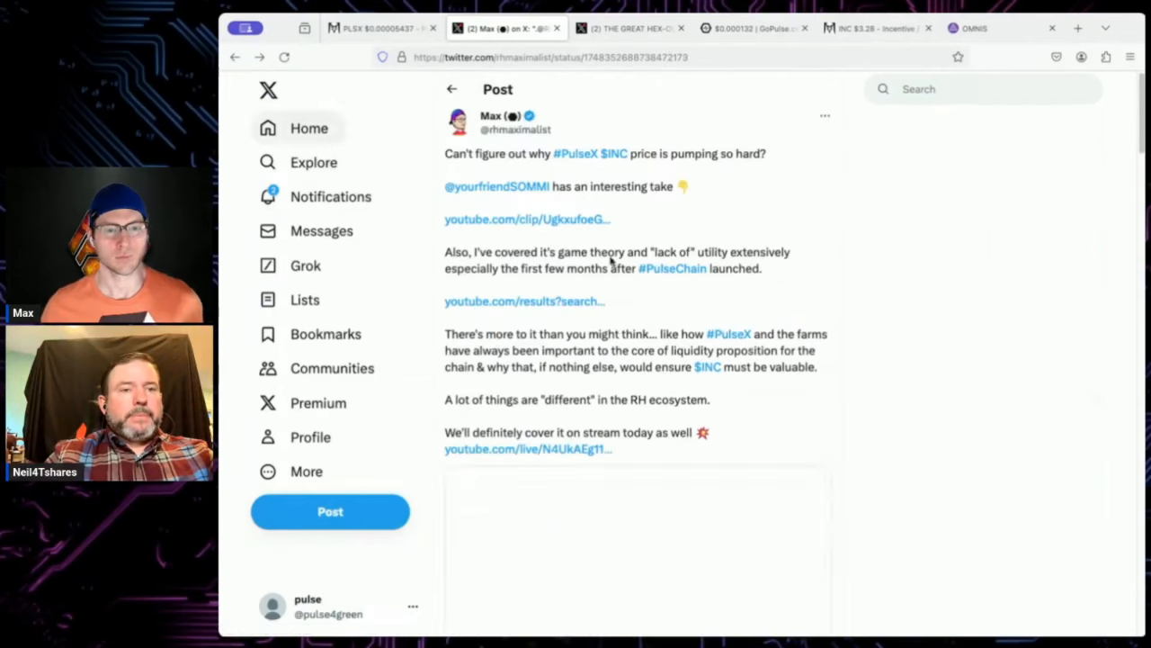
{"action": "scroll", "scroll_direction": "down", "scroll_amount": 3}
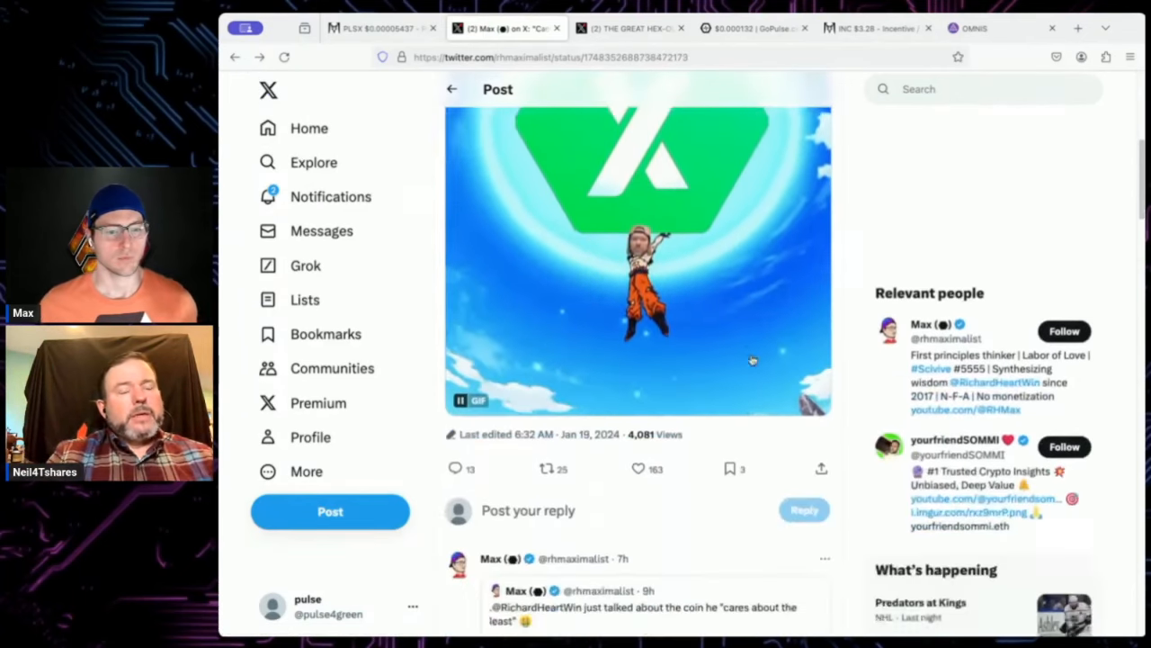
{"action": "scroll", "scroll_direction": "down", "scroll_amount": 3}
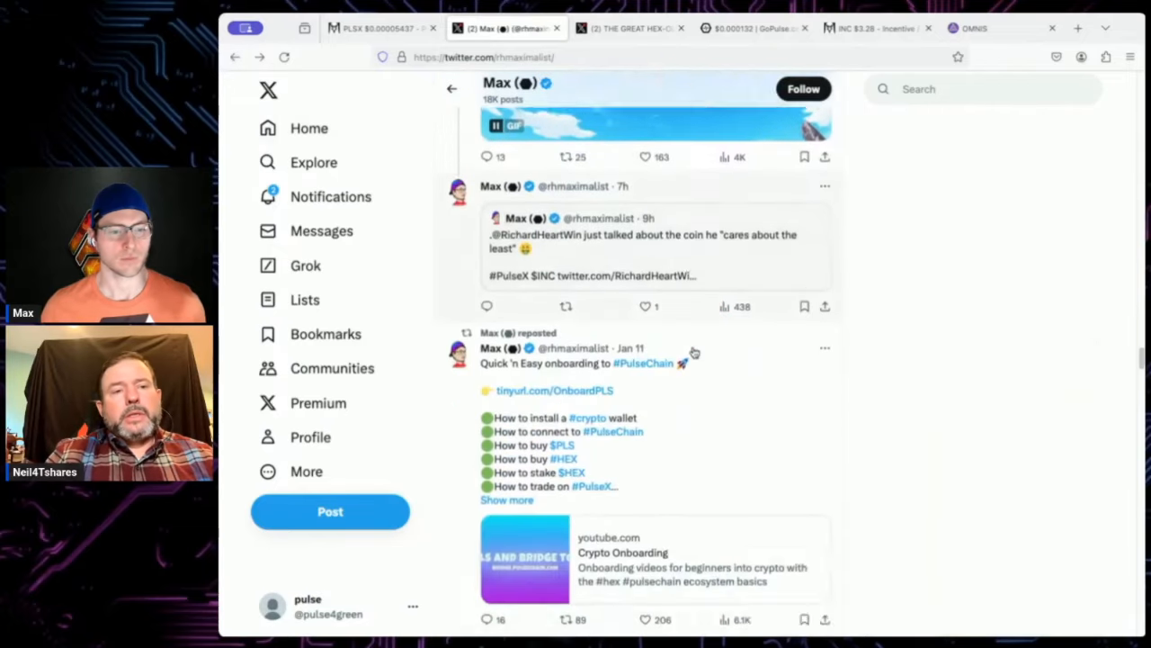
{"action": "scroll", "scroll_direction": "down", "scroll_amount": 3}
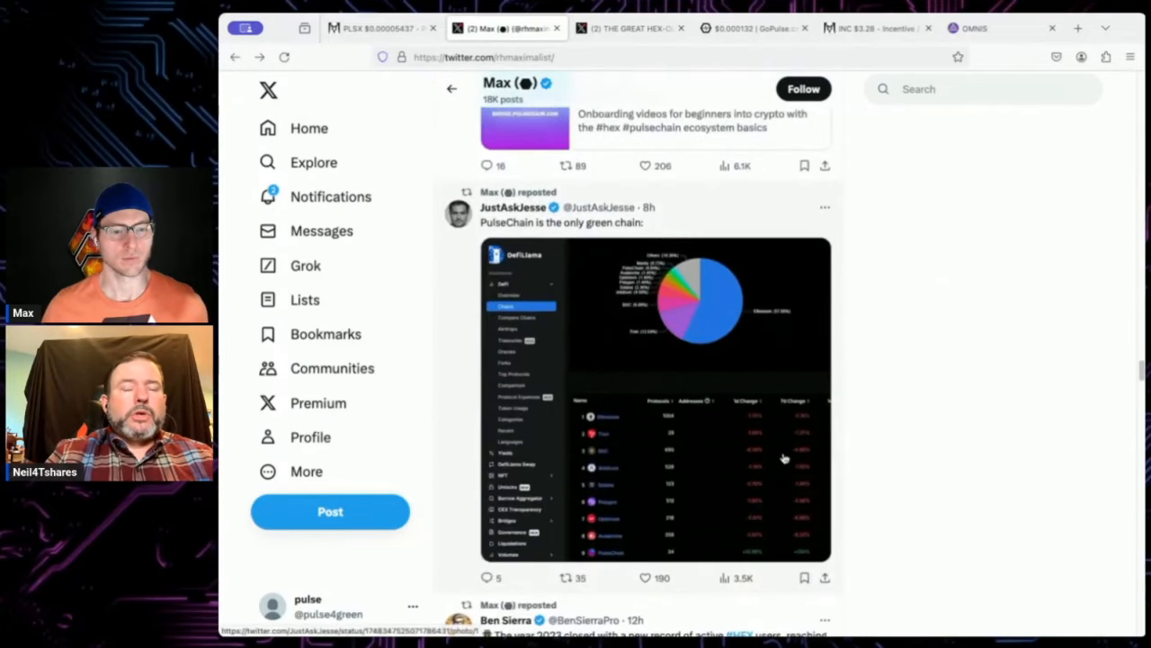
{"action": "left_click", "coordinate": [1077, 28]}
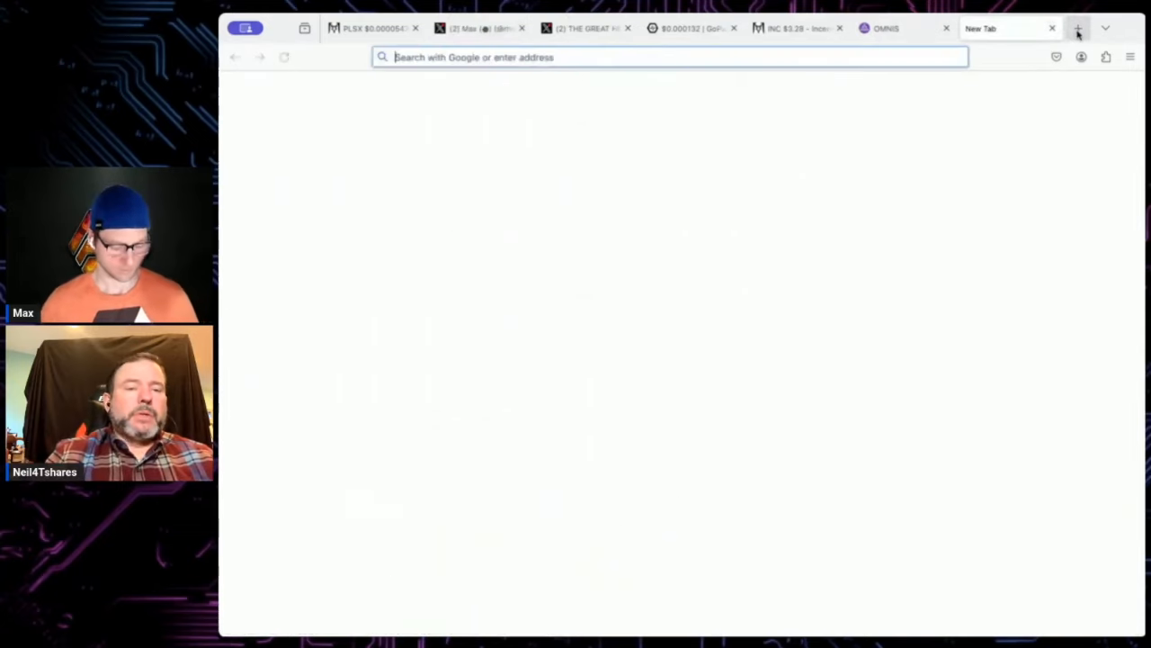